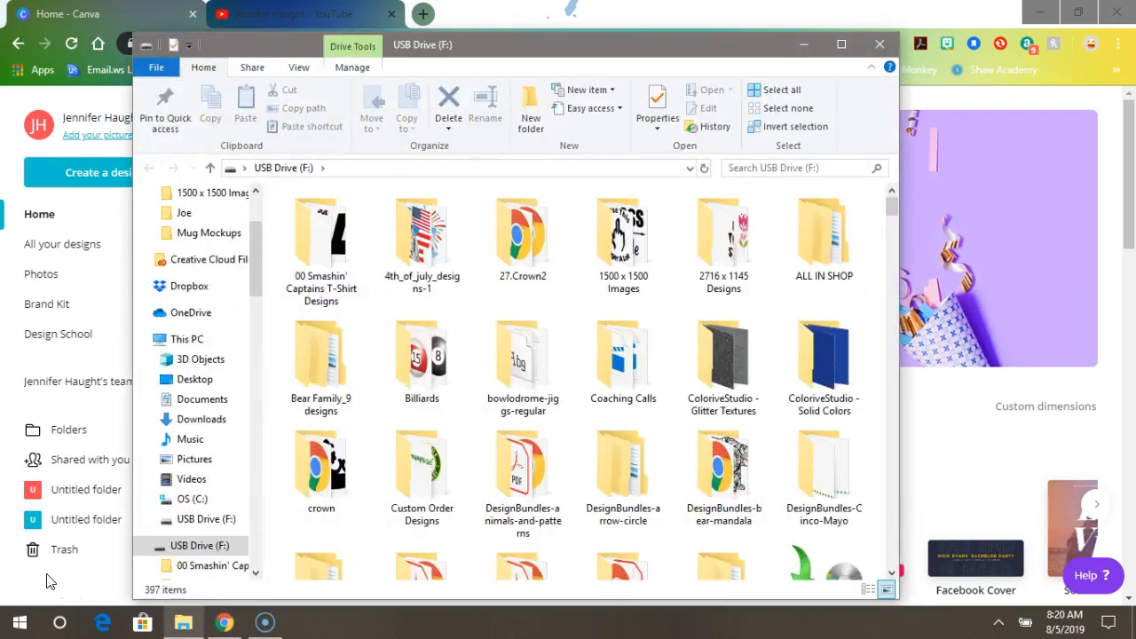
pyautogui.moveTo(880, 45)
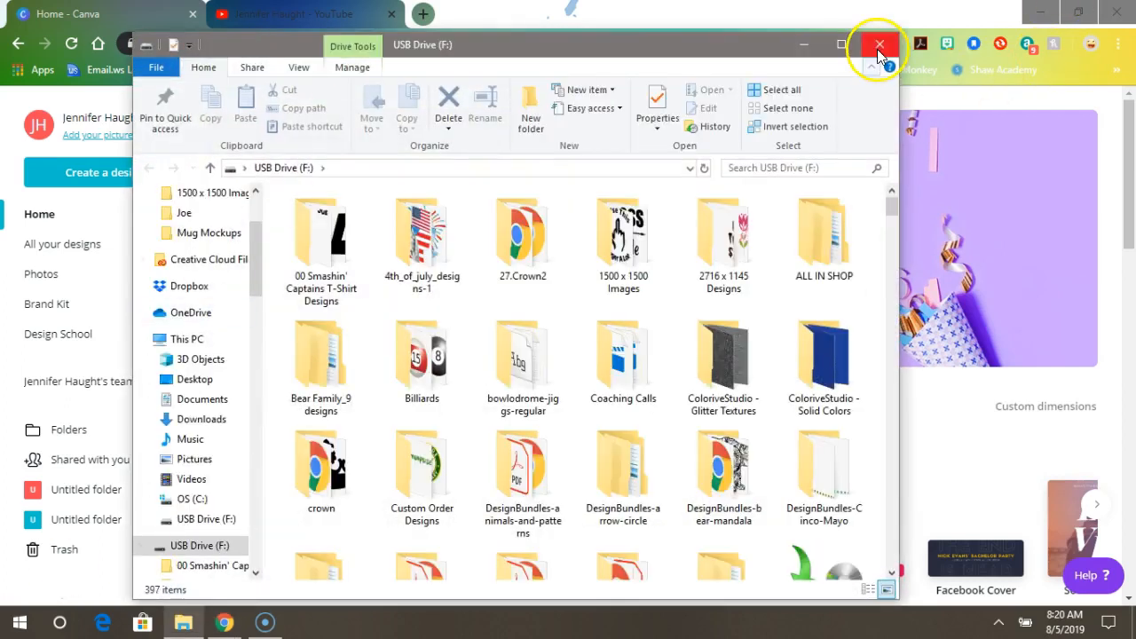
# Step: Create a new blank Canva design with custom dimensions 1500 × 1500 px
pyautogui.click(877, 44)
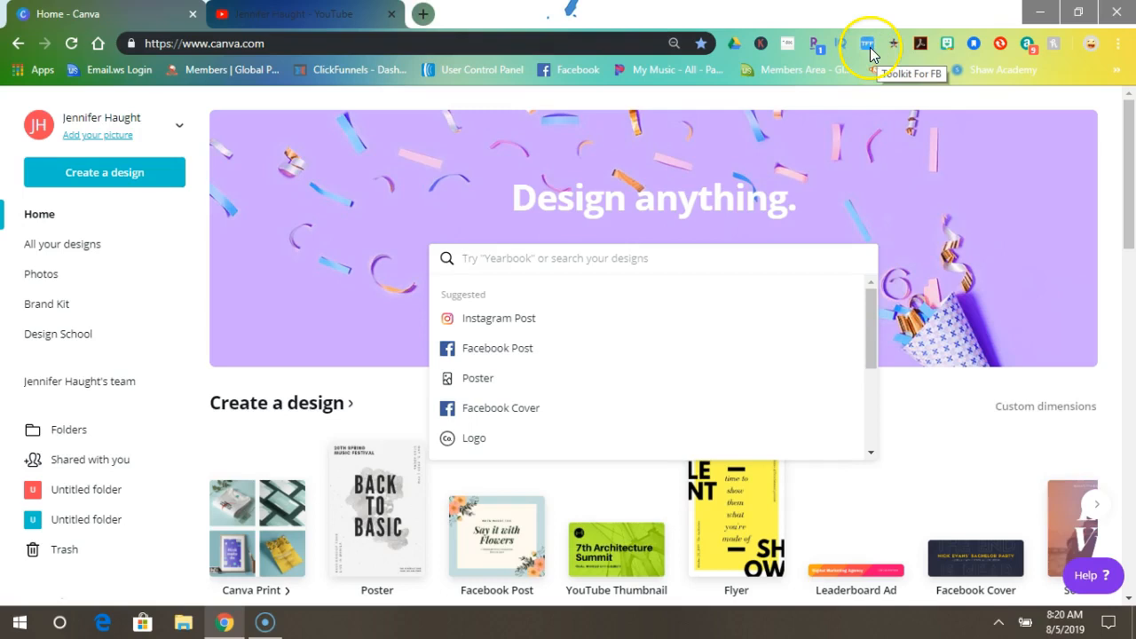
pyautogui.moveTo(37, 108)
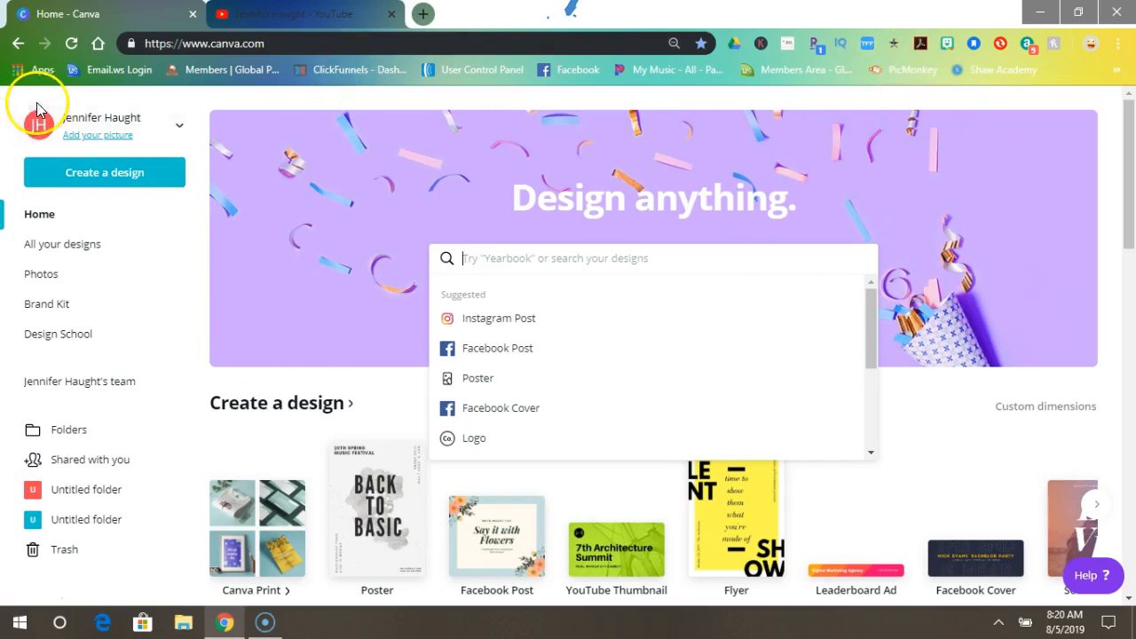
pyautogui.moveTo(103, 16)
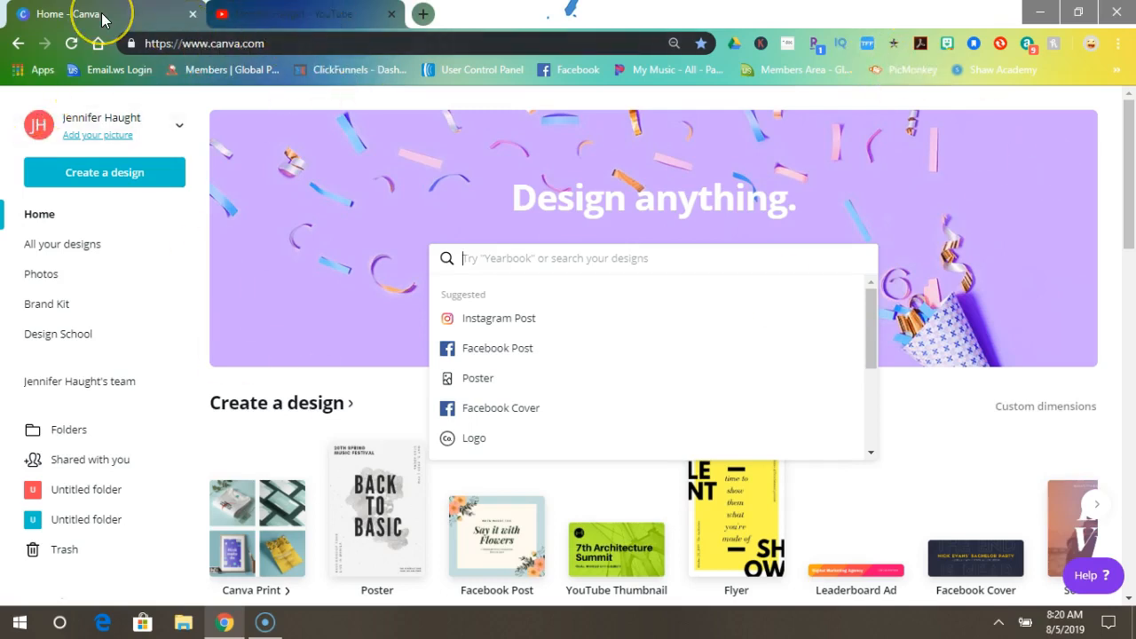
pyautogui.moveTo(1047, 412)
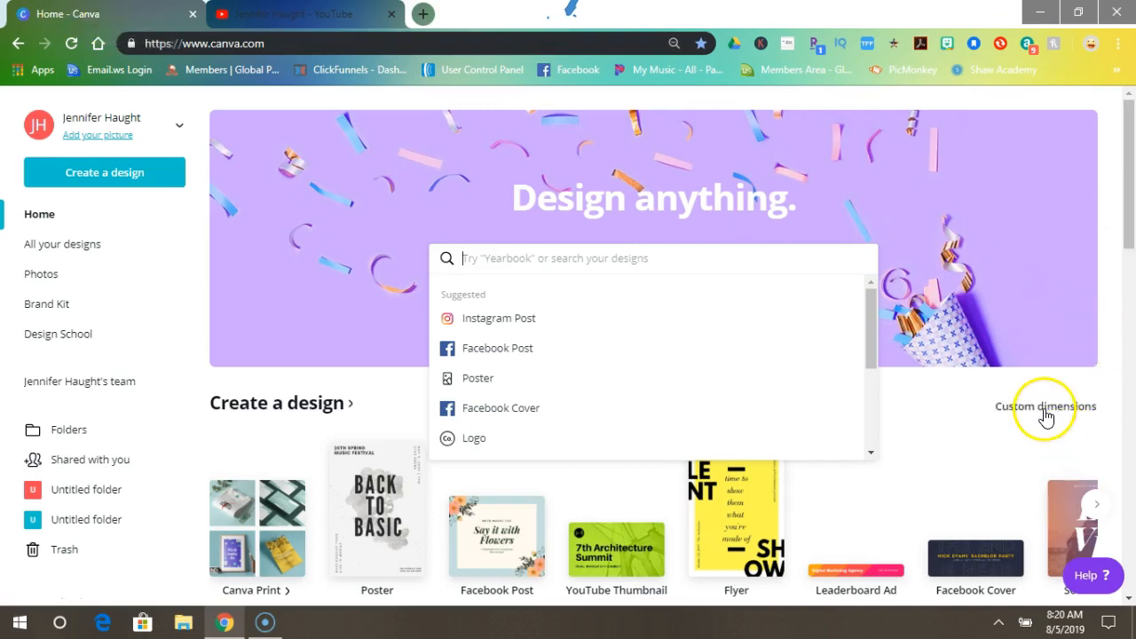
pyautogui.click(1045, 405)
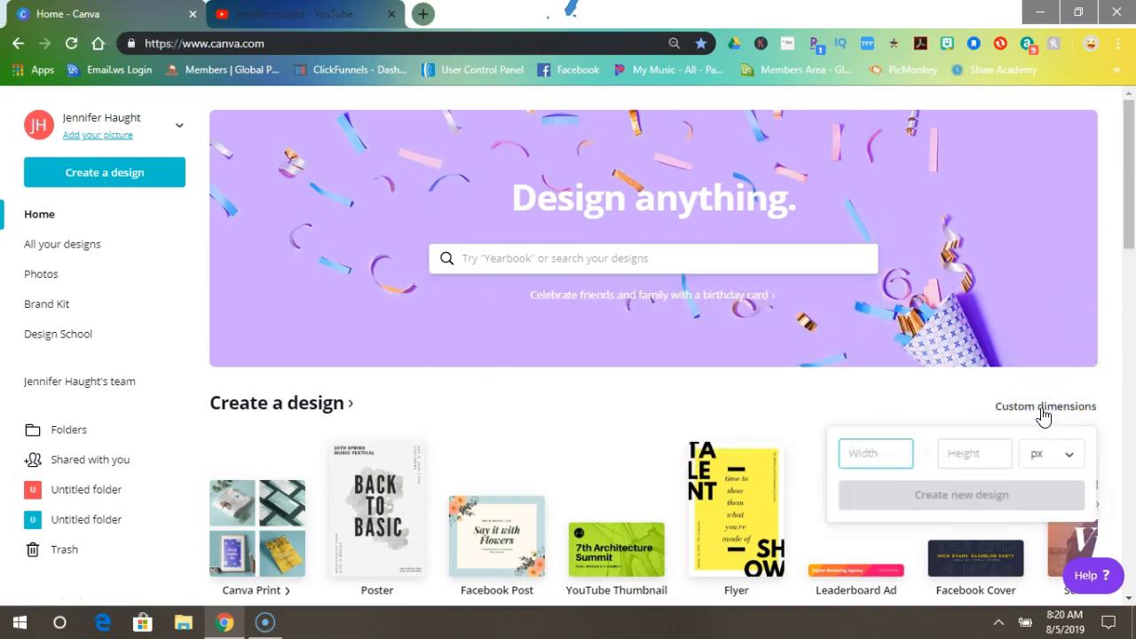
pyautogui.write('1500')
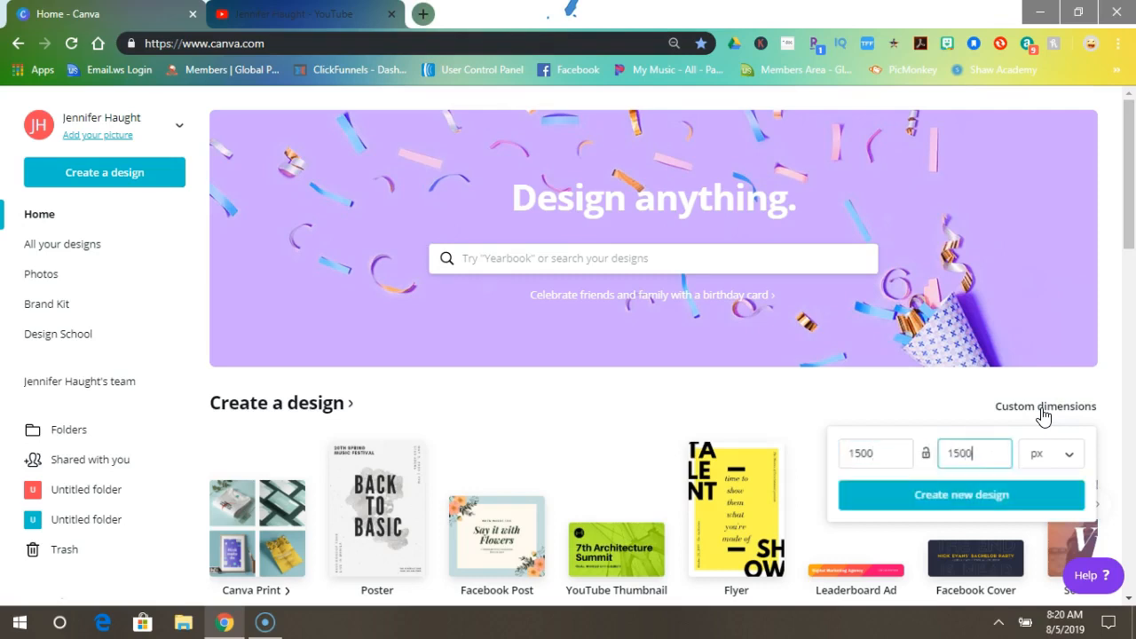
pyautogui.moveTo(990, 493)
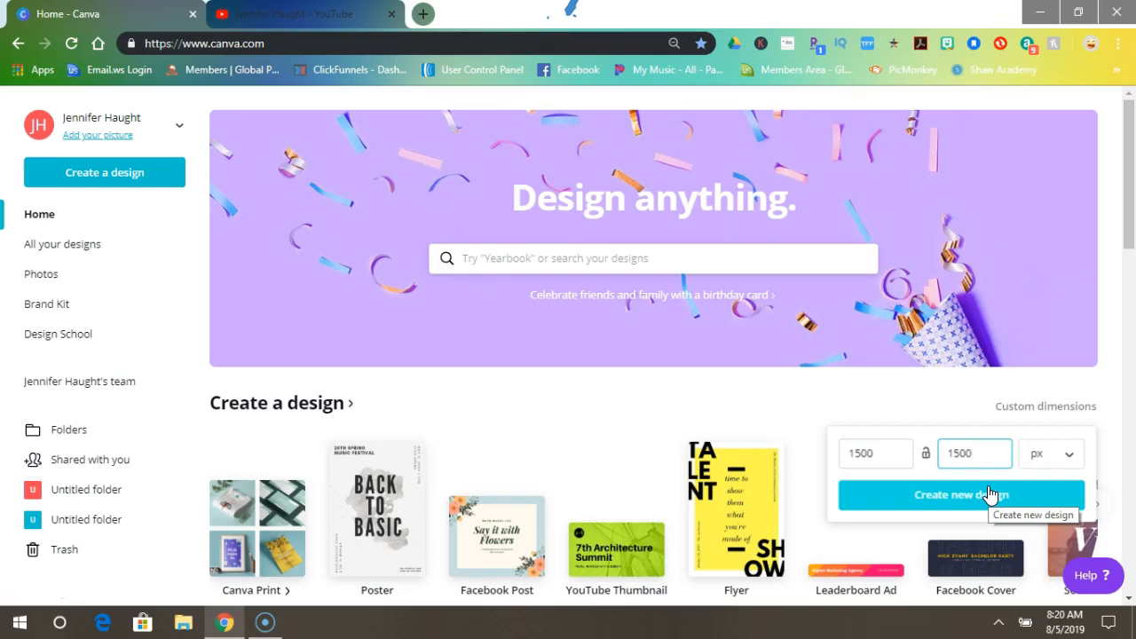
pyautogui.click(958, 493)
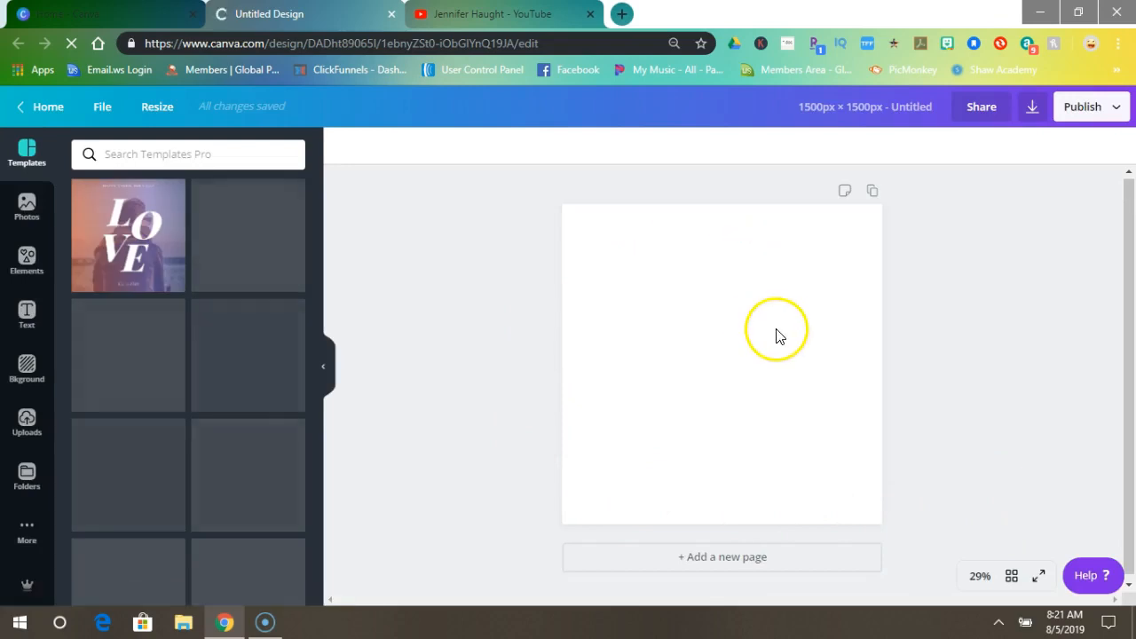
pyautogui.moveTo(27, 319)
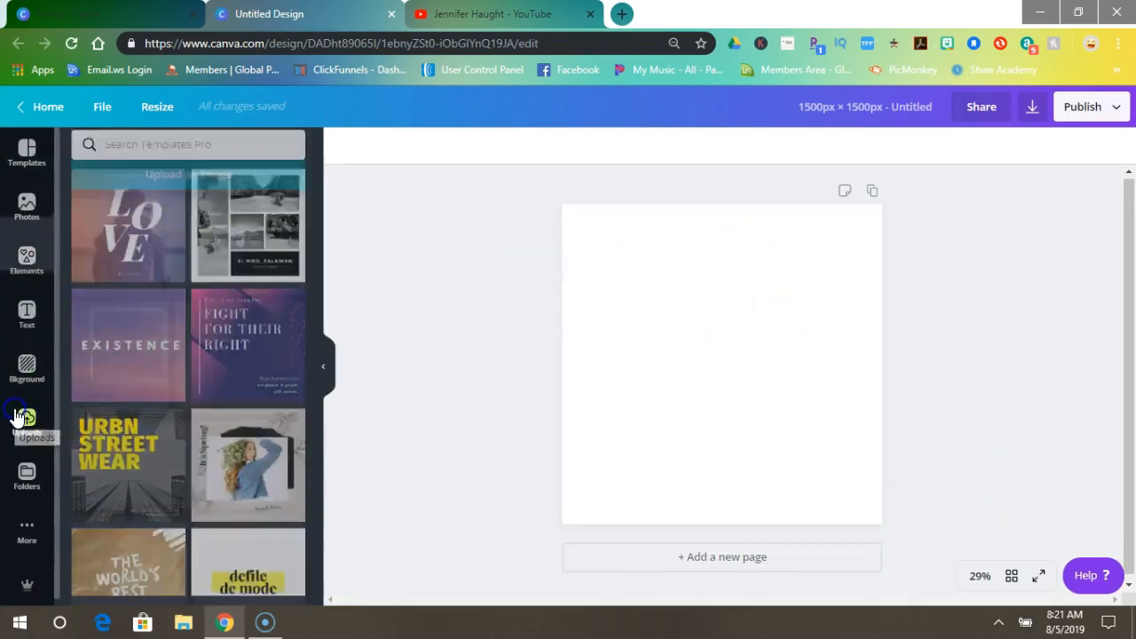
# Step: Add the uploaded J. Haught Designs logo from Uploads onto the blank canvas
pyautogui.click(26, 422)
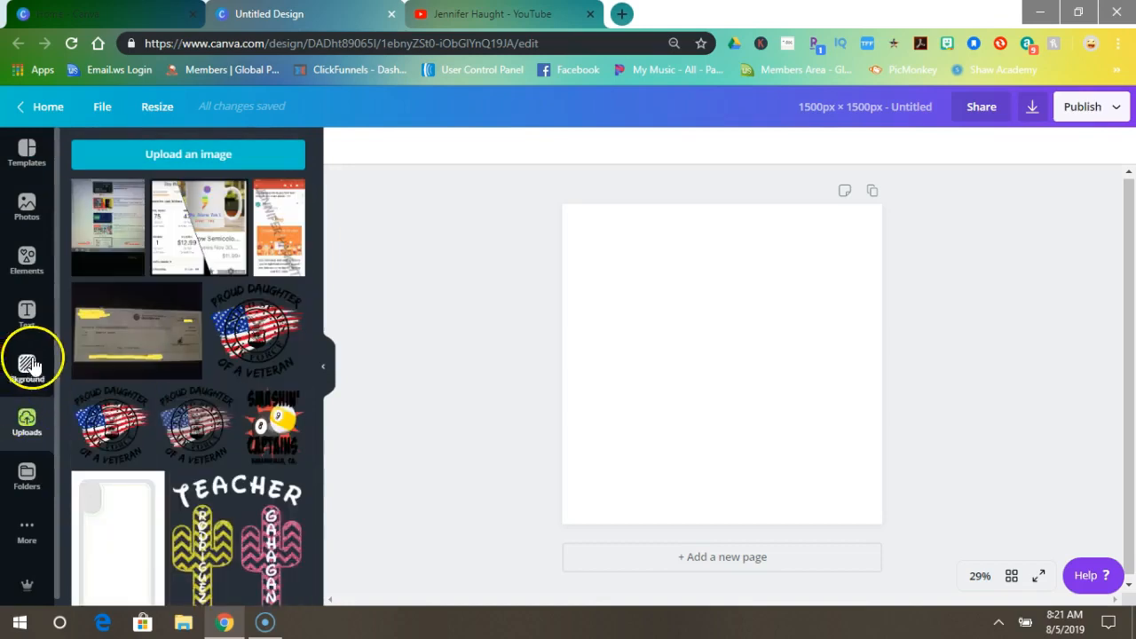
pyautogui.scroll(-3)
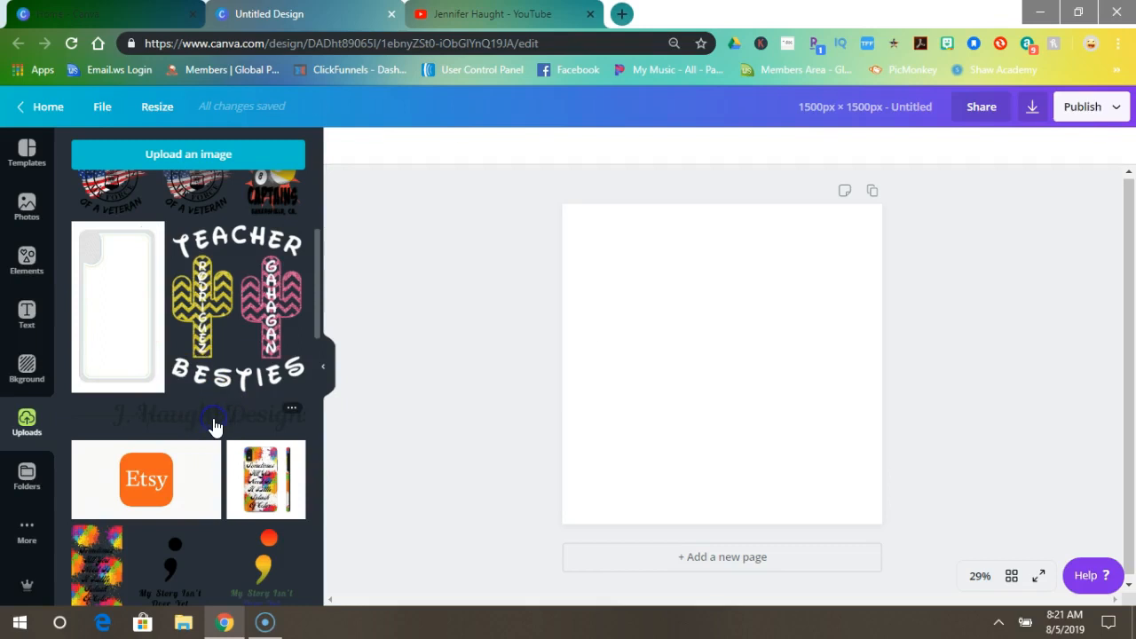
pyautogui.click(213, 416)
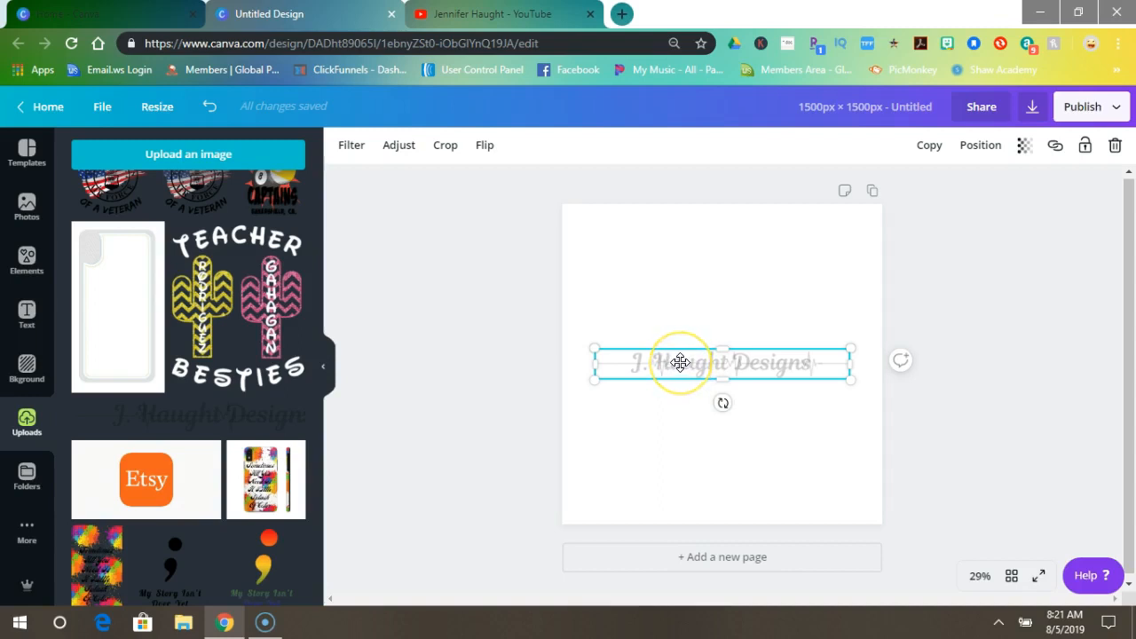
pyautogui.moveTo(681, 362)
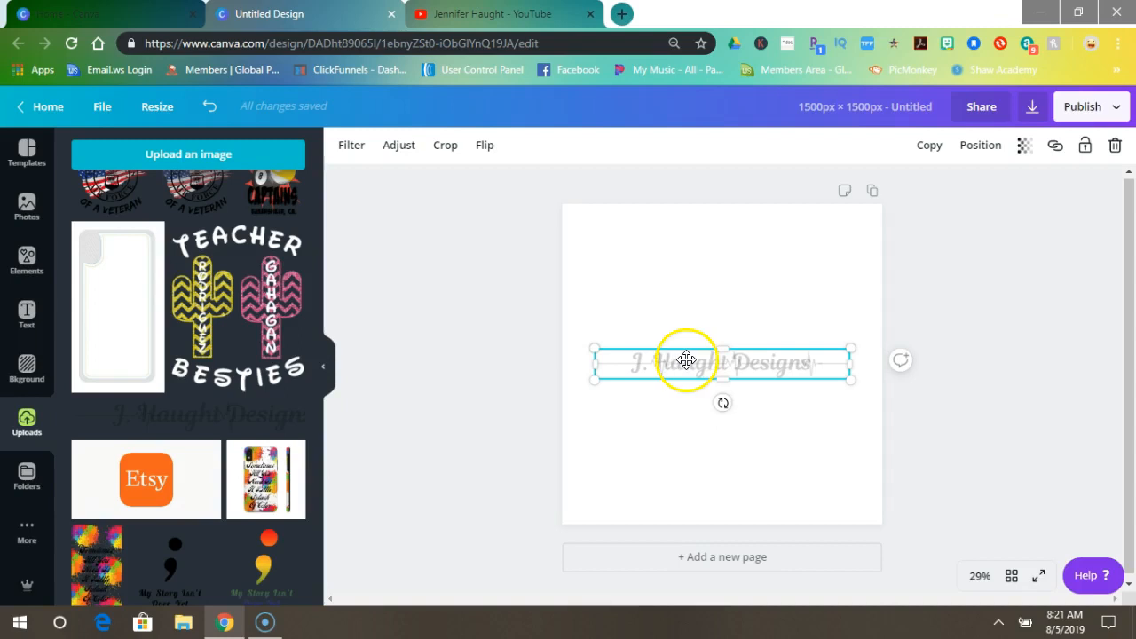
# Step: Rotate the logo to 45° into the top-right corner and place a copy down the diagonal
pyautogui.moveTo(689, 362); pyautogui.dragTo(720, 250)
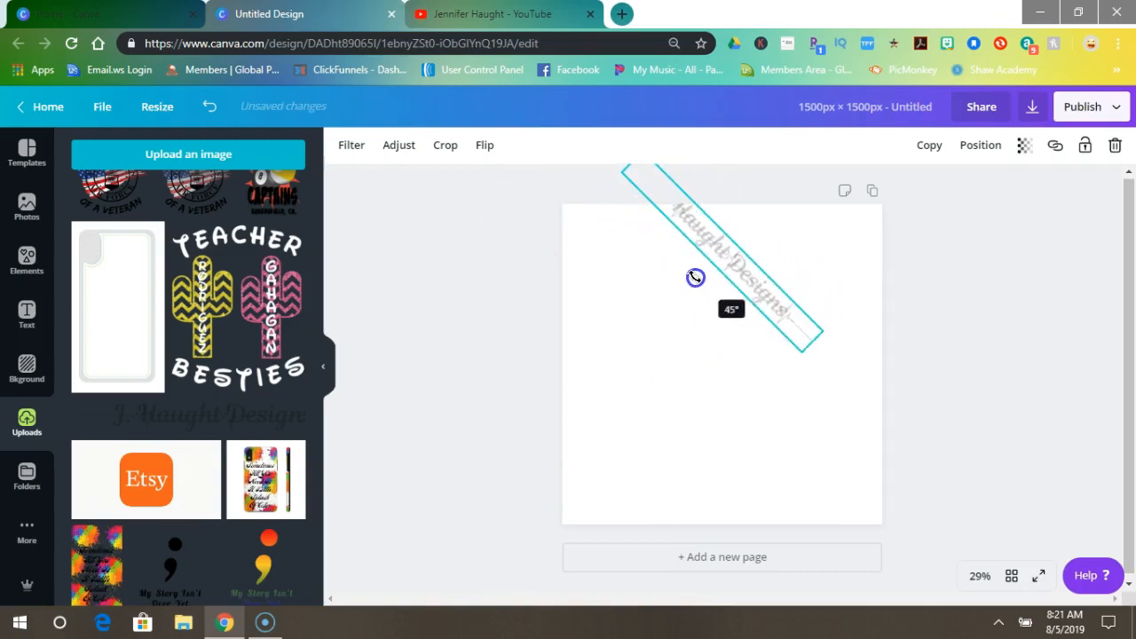
pyautogui.moveTo(695, 277); pyautogui.dragTo(788, 270)
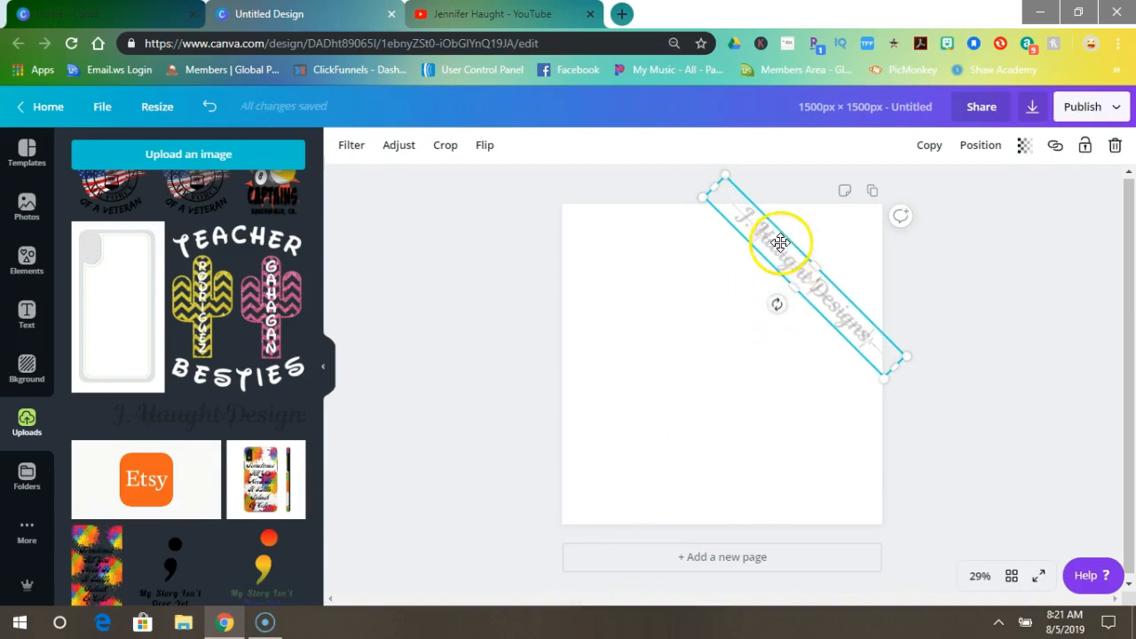
pyautogui.moveTo(779, 241); pyautogui.dragTo(818, 227)
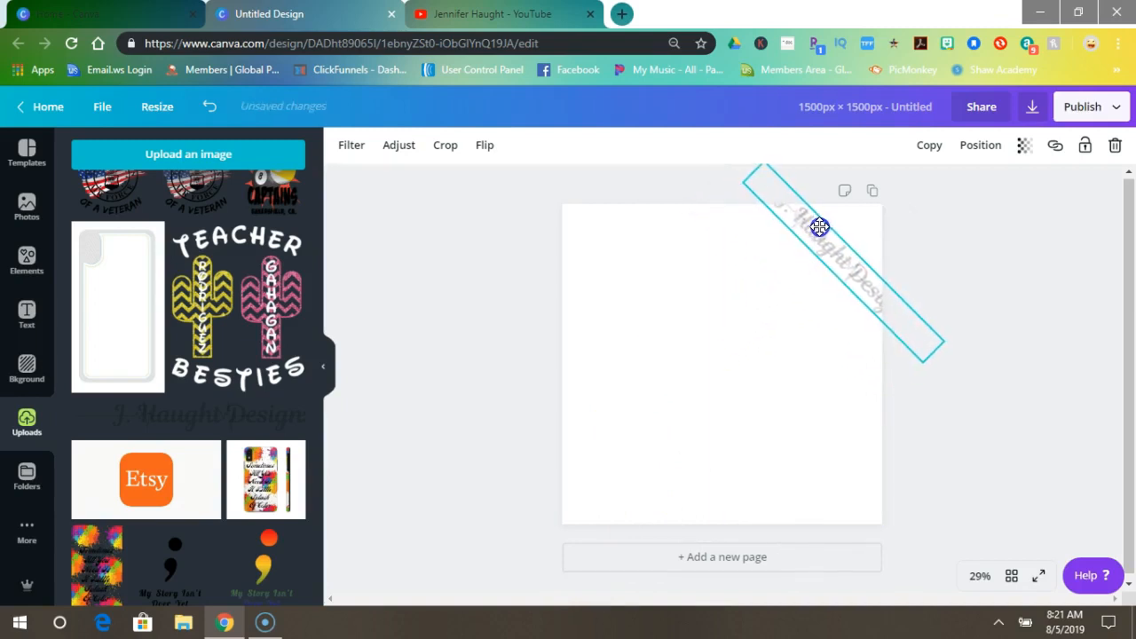
pyautogui.moveTo(820, 228); pyautogui.dragTo(788, 259)
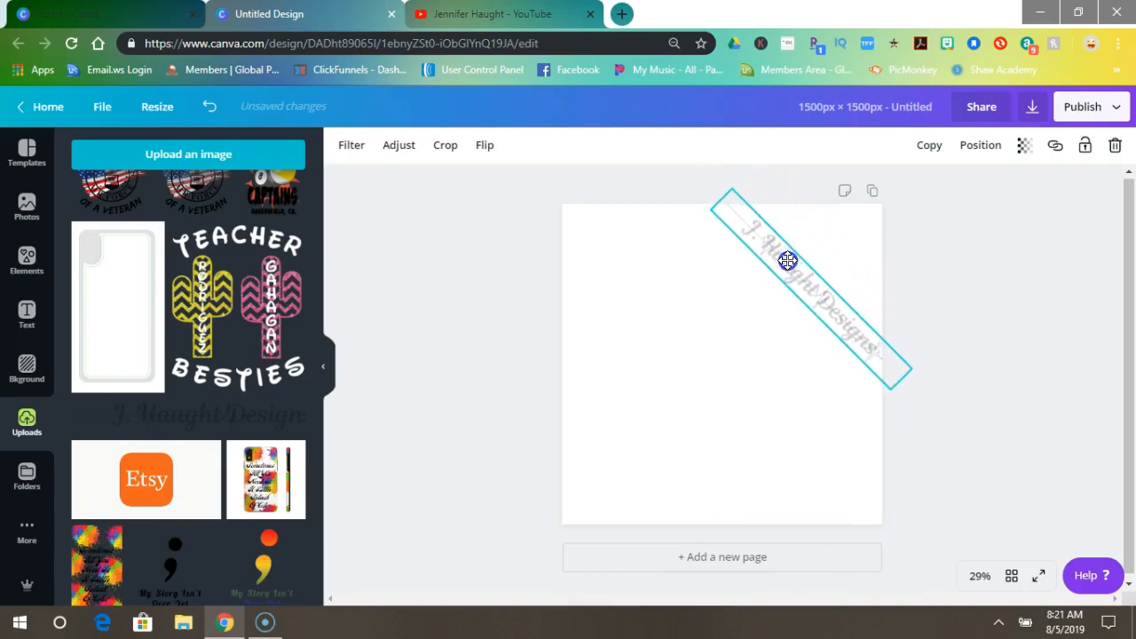
pyautogui.moveTo(788, 259); pyautogui.dragTo(785, 245)
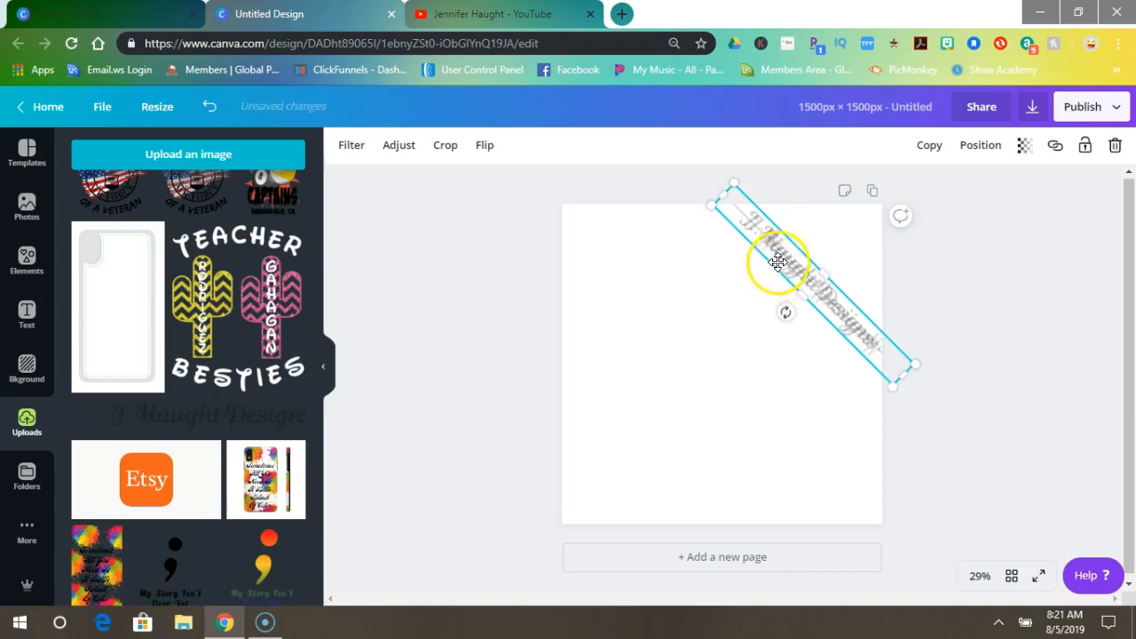
pyautogui.moveTo(777, 263); pyautogui.dragTo(740, 291)
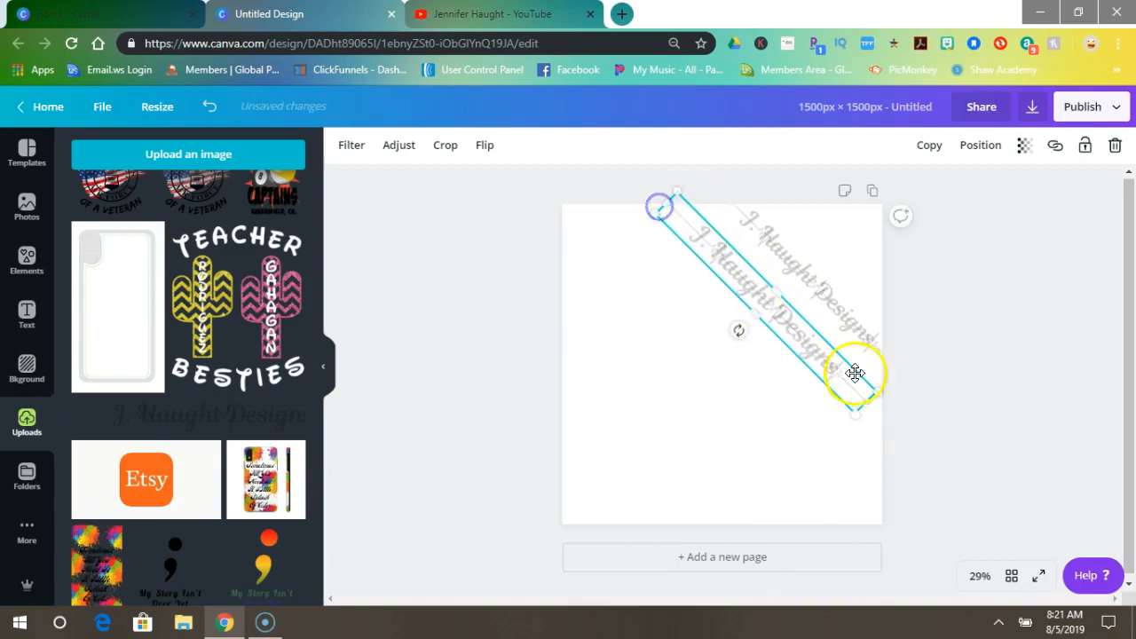
# Step: Position a second logo across the canvas center and resize the upper one to fit the corner
pyautogui.moveTo(855, 373); pyautogui.dragTo(895, 417)
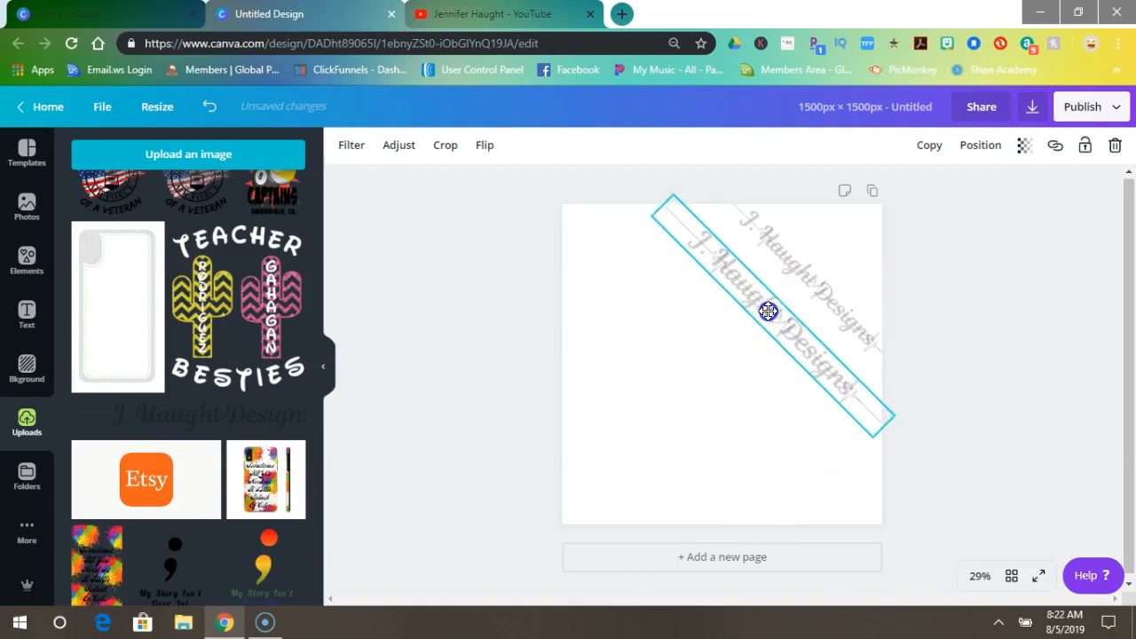
pyautogui.moveTo(766, 310); pyautogui.dragTo(805, 266)
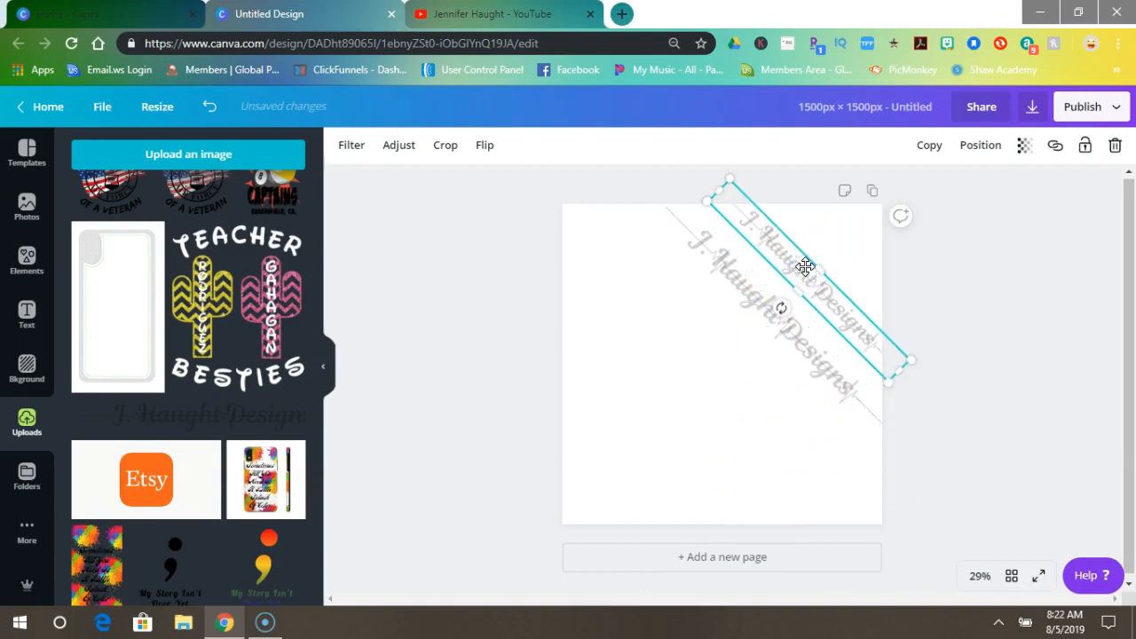
pyautogui.moveTo(806, 266); pyautogui.dragTo(799, 263)
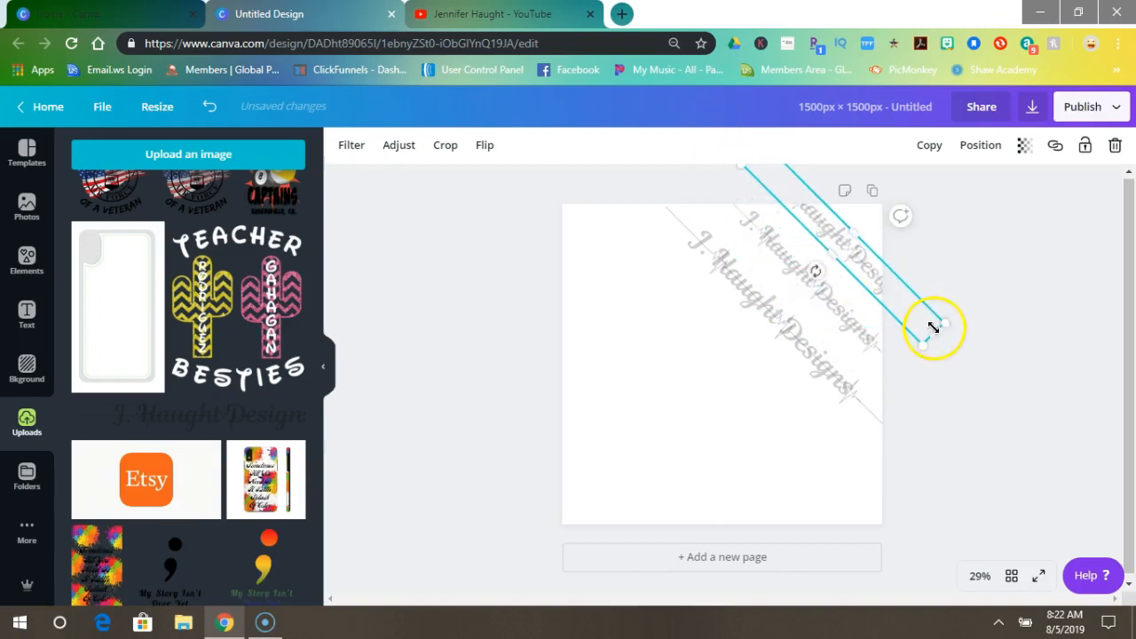
pyautogui.moveTo(931, 323); pyautogui.dragTo(849, 255)
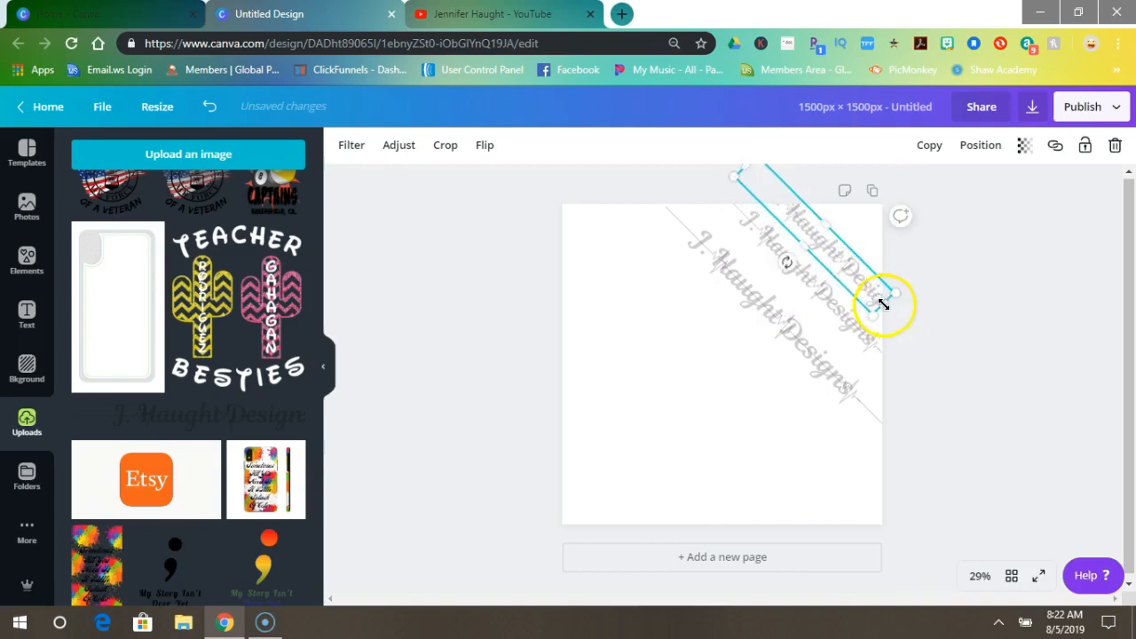
pyautogui.moveTo(887, 293); pyautogui.dragTo(919, 326)
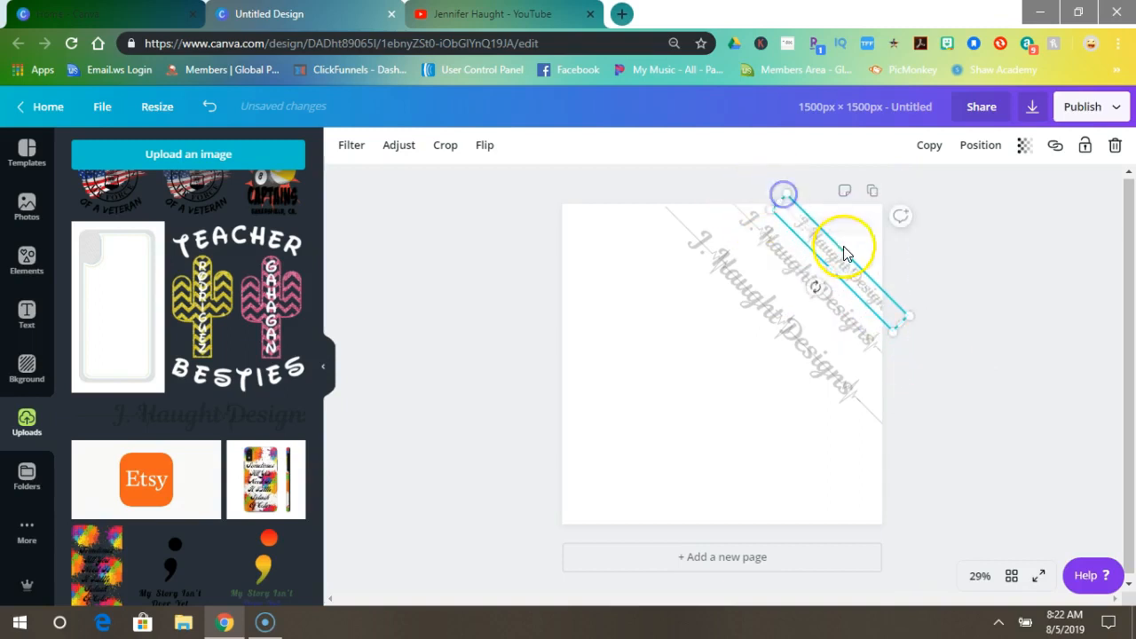
pyautogui.moveTo(843, 252); pyautogui.dragTo(816, 235)
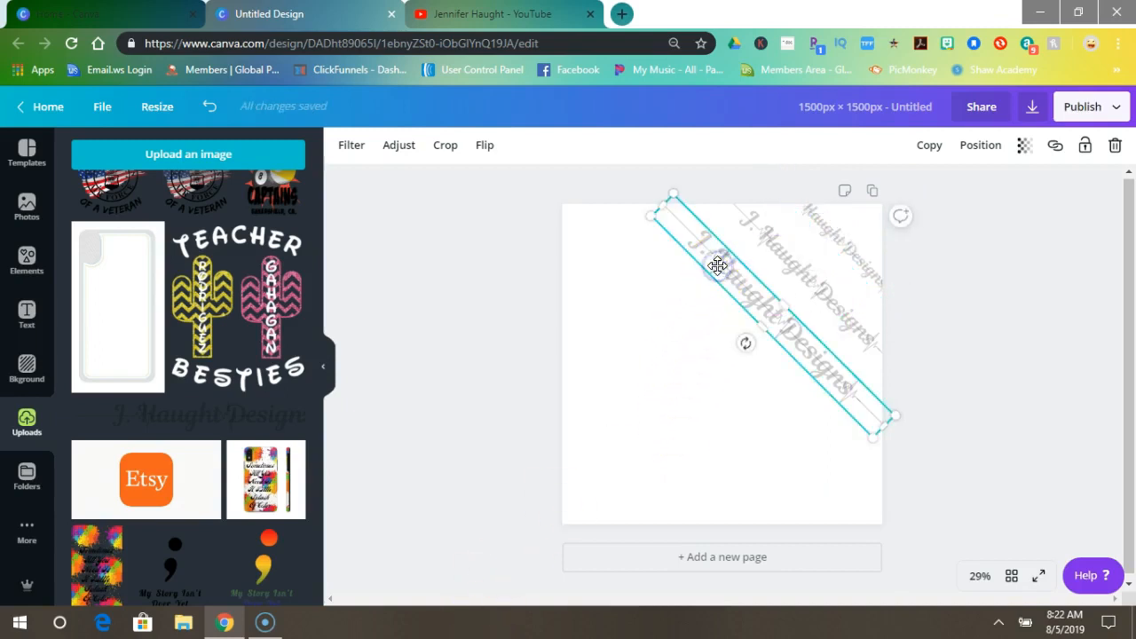
pyautogui.moveTo(717, 266); pyautogui.dragTo(713, 277)
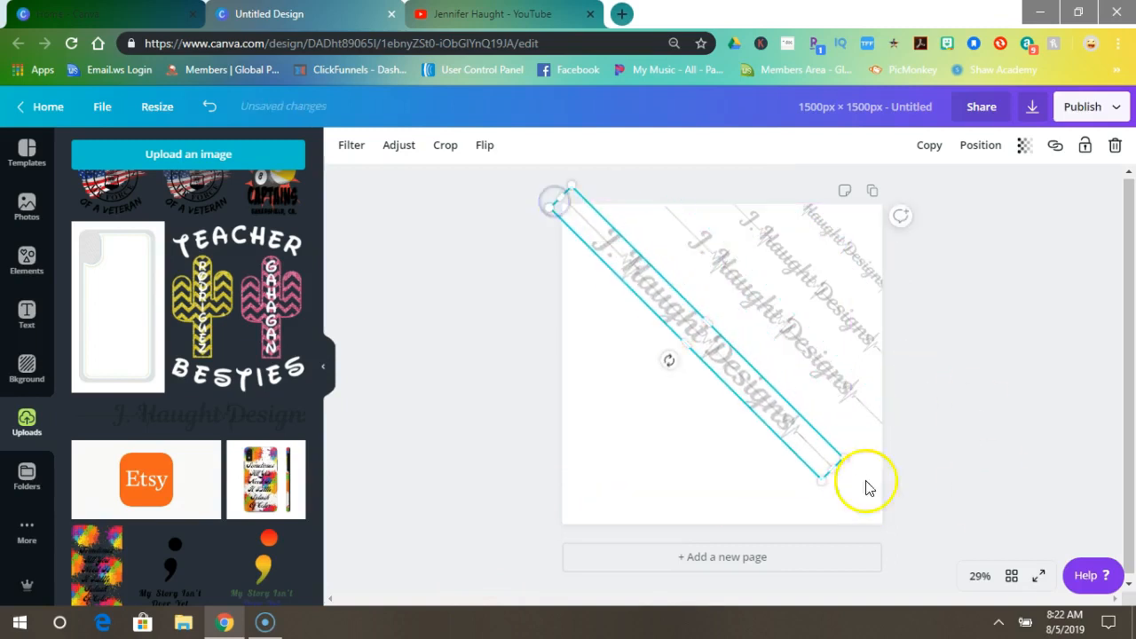
# Step: Resize another watermark copy and line it up toward the lower left
pyautogui.moveTo(820, 479); pyautogui.dragTo(891, 536)
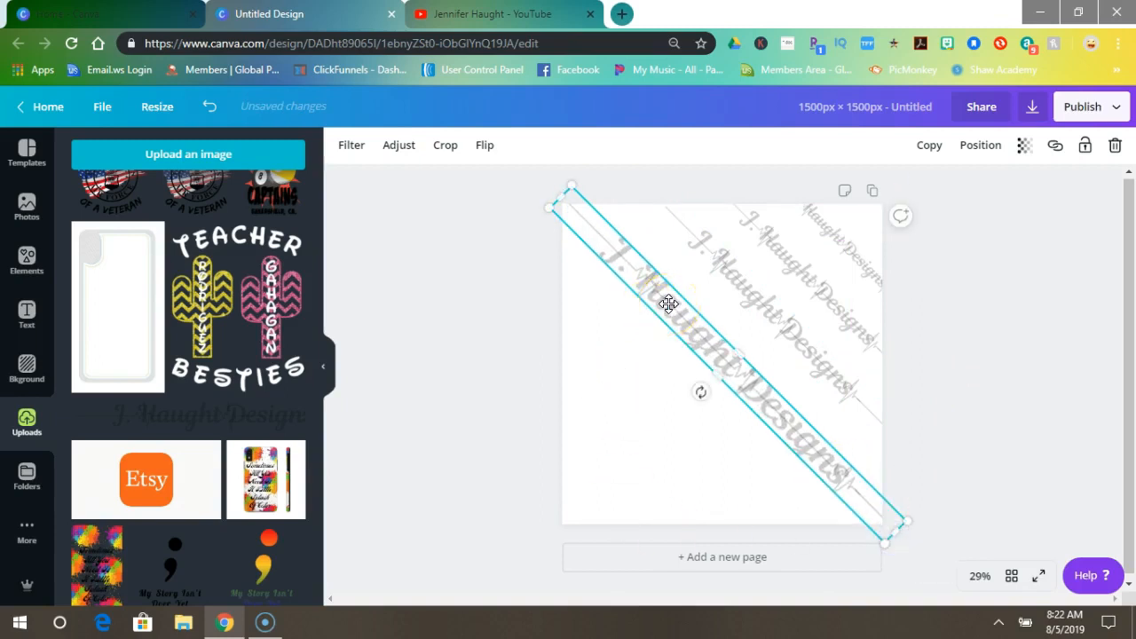
pyautogui.moveTo(667, 306); pyautogui.dragTo(738, 281)
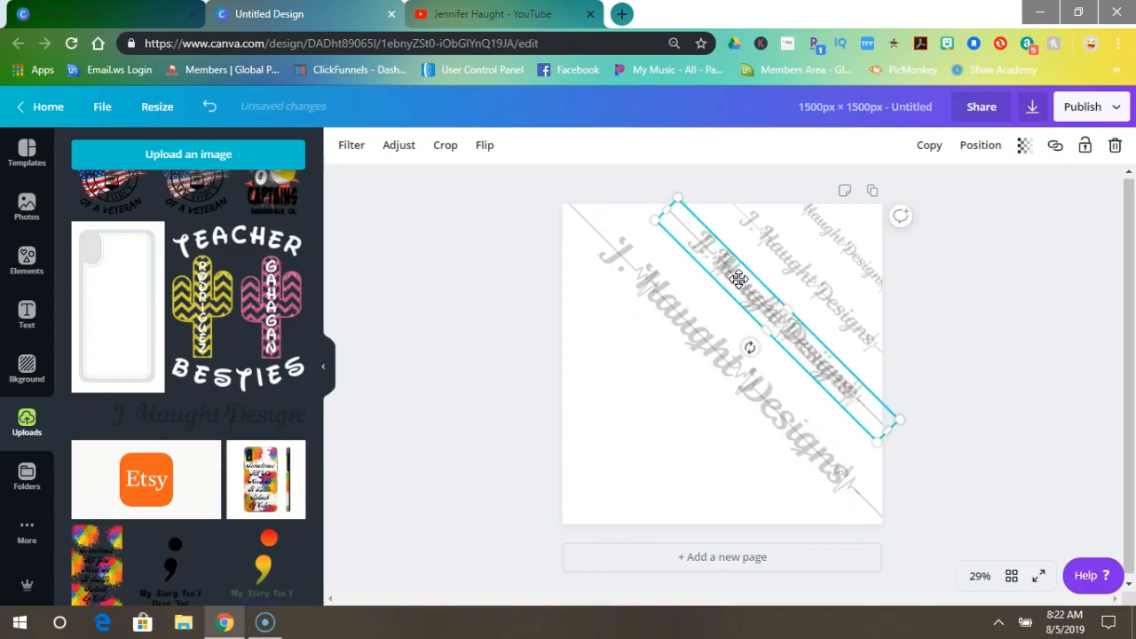
pyautogui.moveTo(742, 280); pyautogui.dragTo(655, 362)
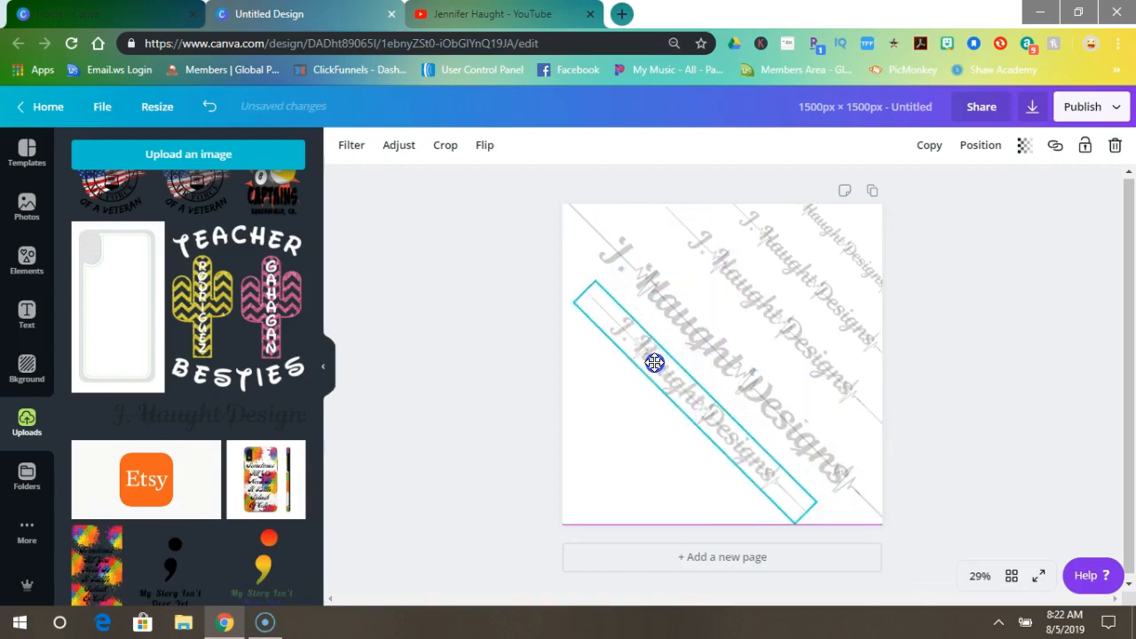
pyautogui.moveTo(654, 362); pyautogui.dragTo(648, 371)
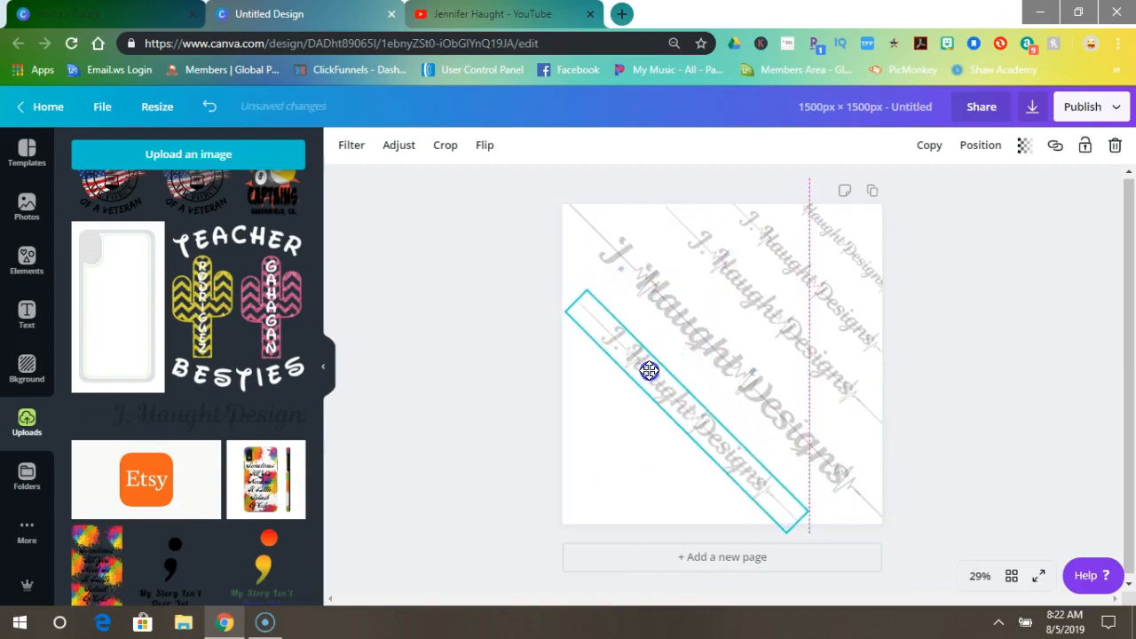
# Step: Place more copies between the rows and tuck a shrunken one into the bottom-left corner
pyautogui.moveTo(582, 305); pyautogui.dragTo(547, 269)
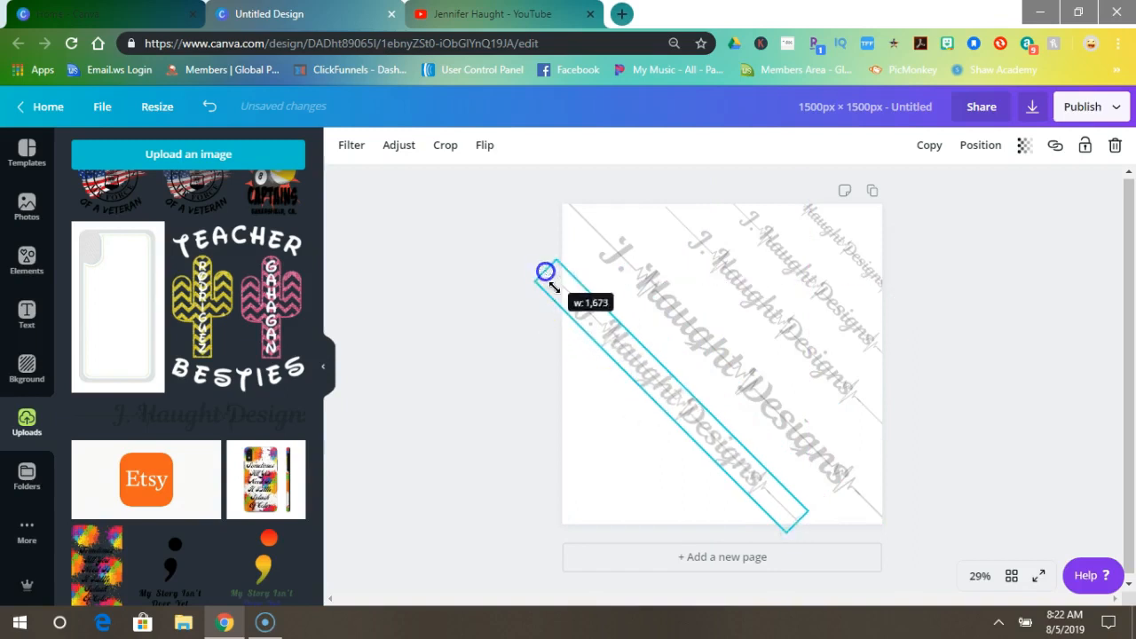
pyautogui.moveTo(546, 271); pyautogui.dragTo(815, 548)
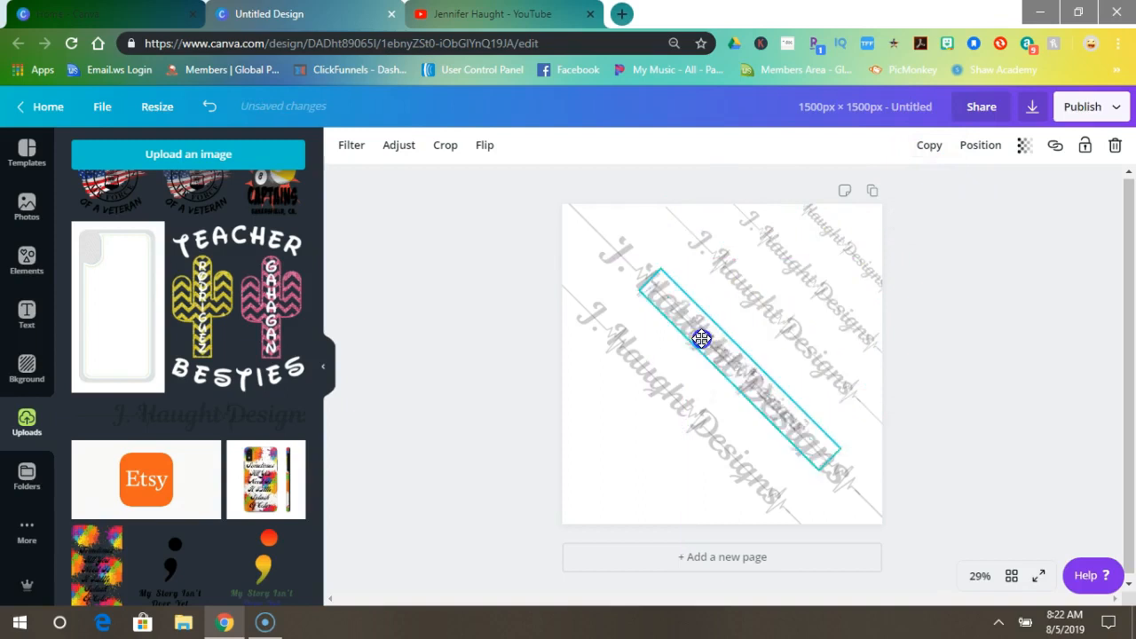
pyautogui.moveTo(701, 341); pyautogui.dragTo(596, 427)
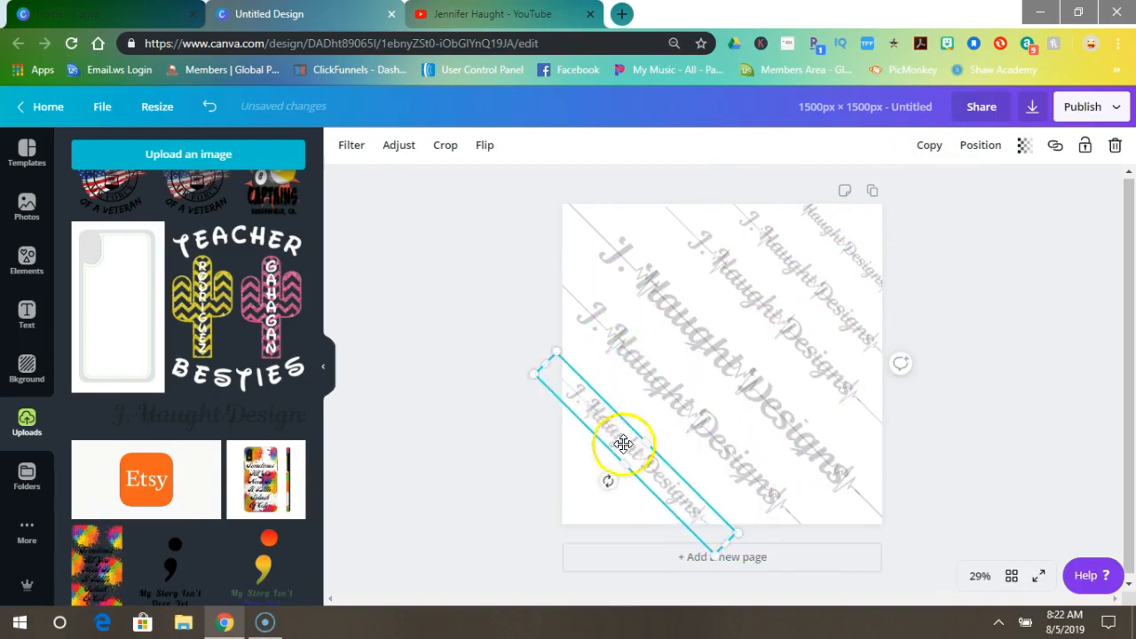
pyautogui.moveTo(512, 362)
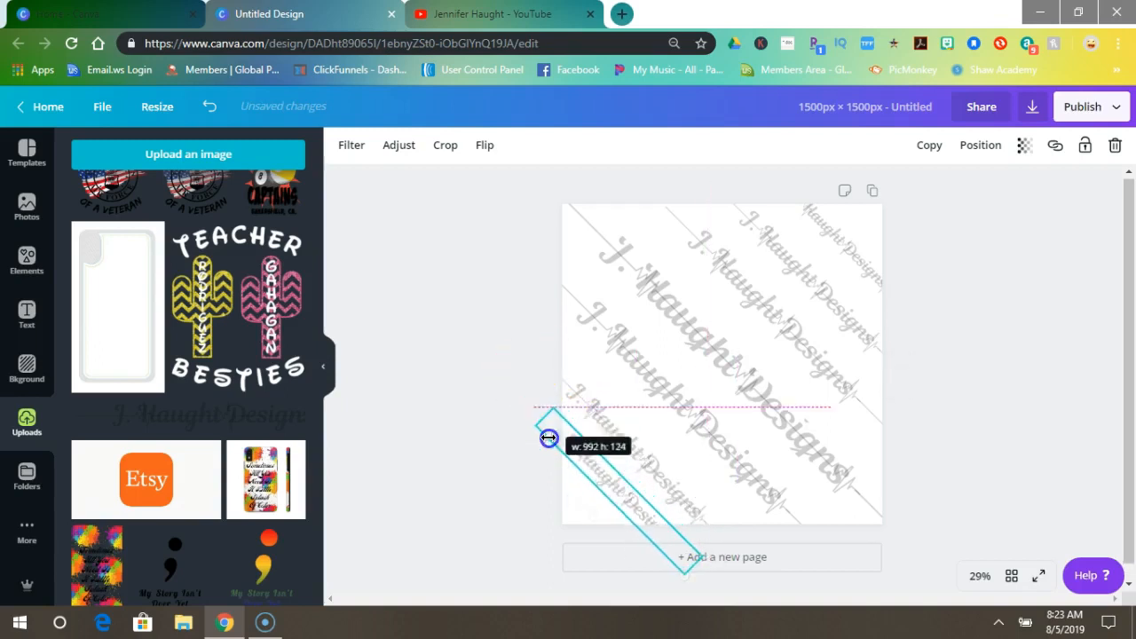
pyautogui.moveTo(548, 436); pyautogui.dragTo(596, 470)
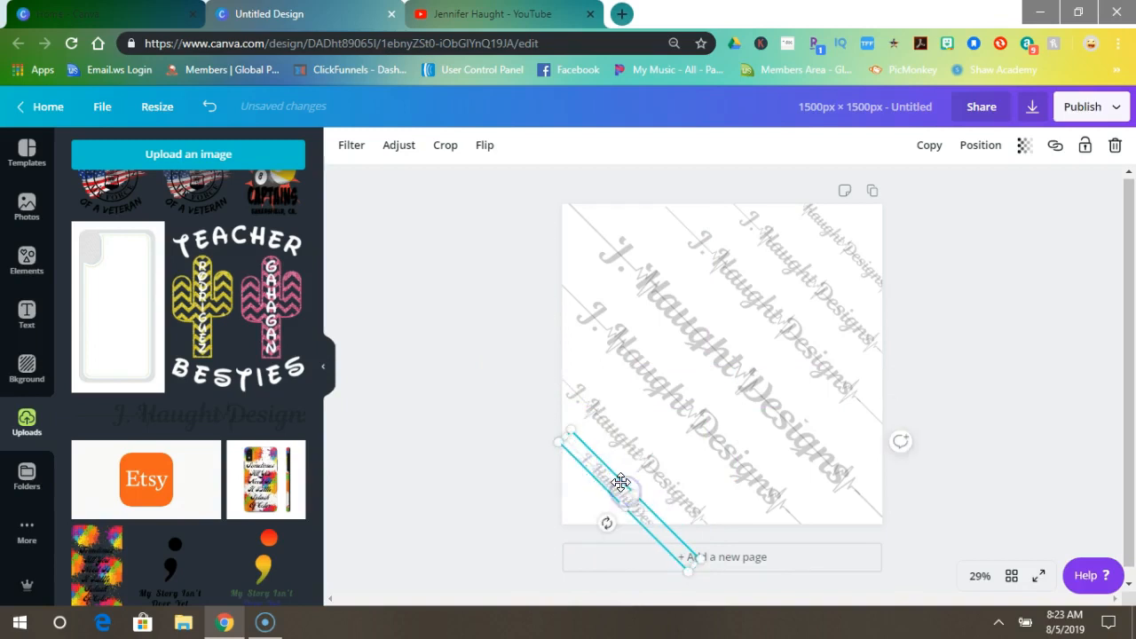
pyautogui.moveTo(621, 483); pyautogui.dragTo(585, 479)
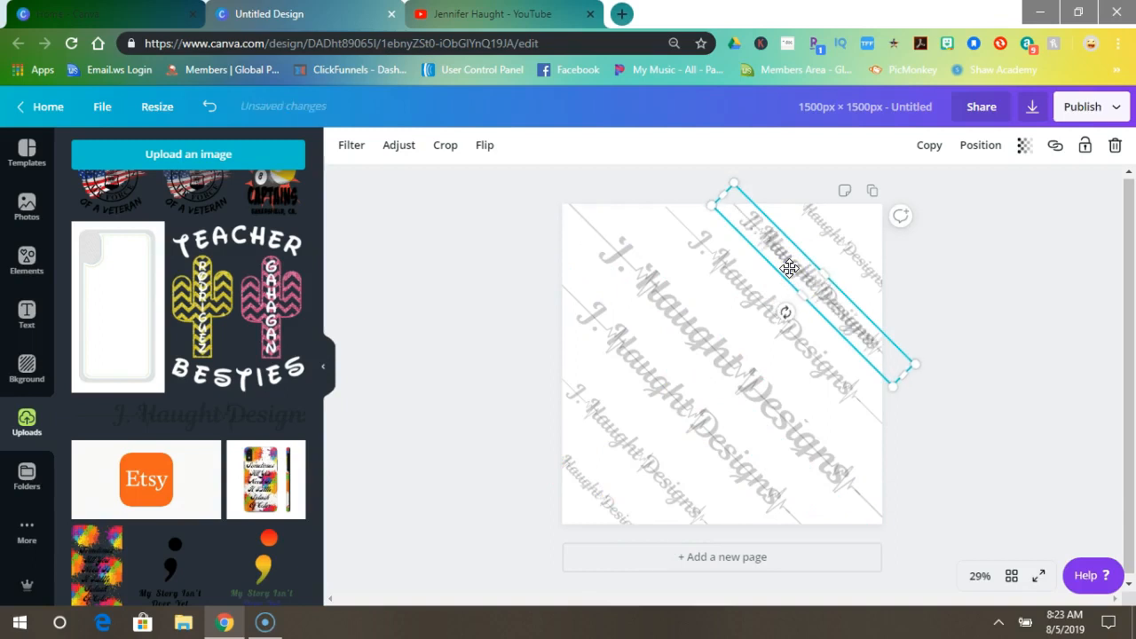
# Step: Rotate a copy to the opposite angle and run crossing watermarks from the top-left corner
pyautogui.moveTo(784, 312); pyautogui.dragTo(801, 330)
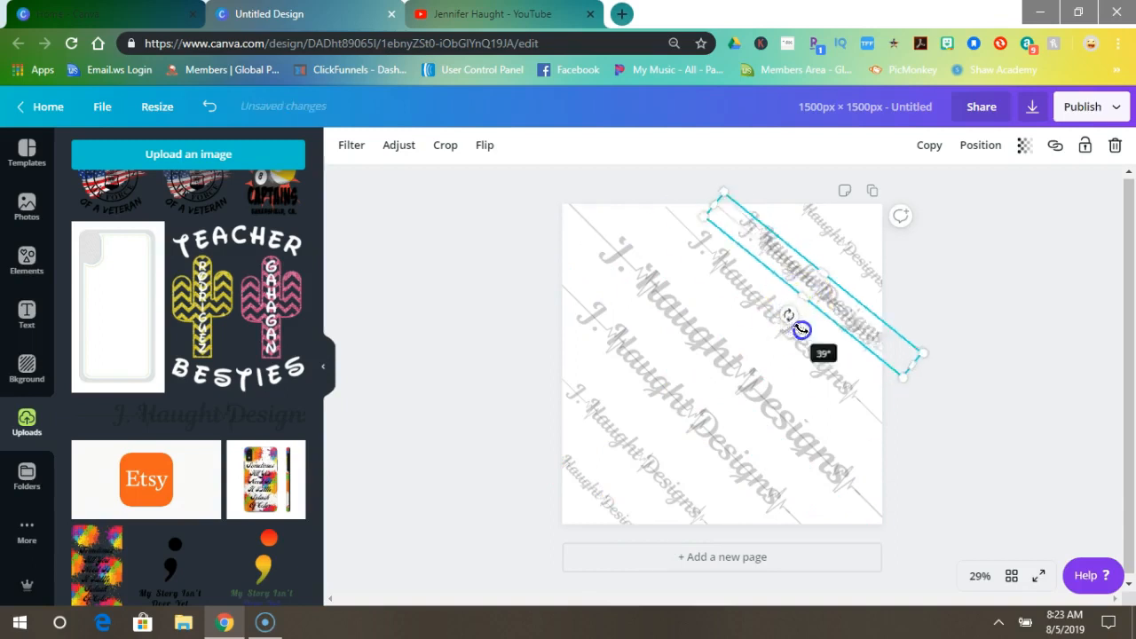
pyautogui.moveTo(802, 330); pyautogui.dragTo(621, 282)
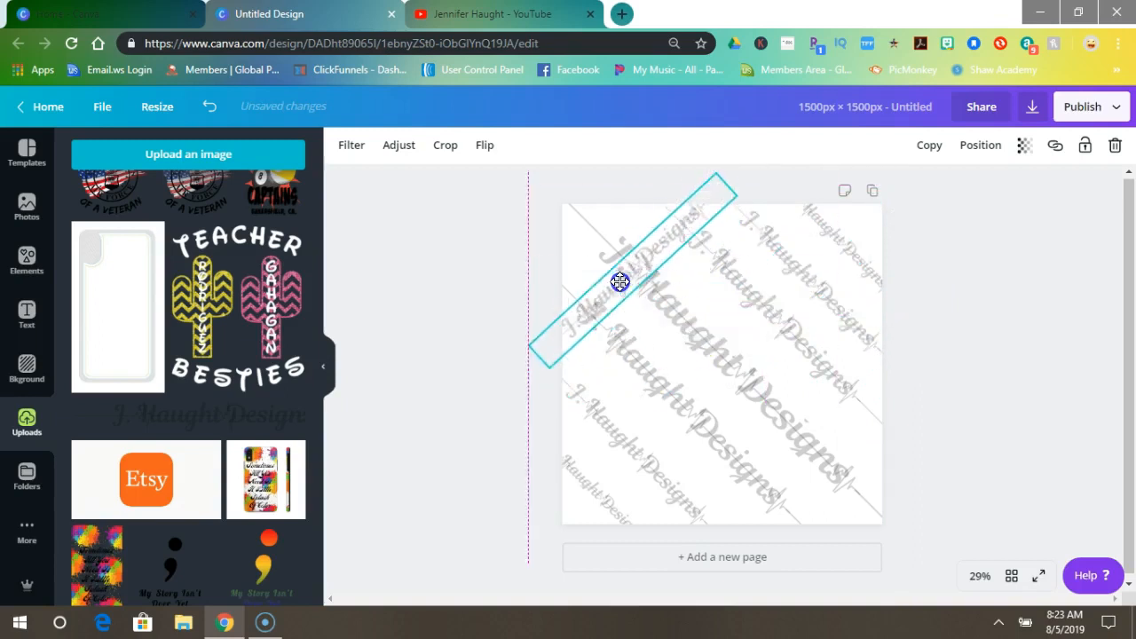
pyautogui.moveTo(619, 282); pyautogui.dragTo(607, 276)
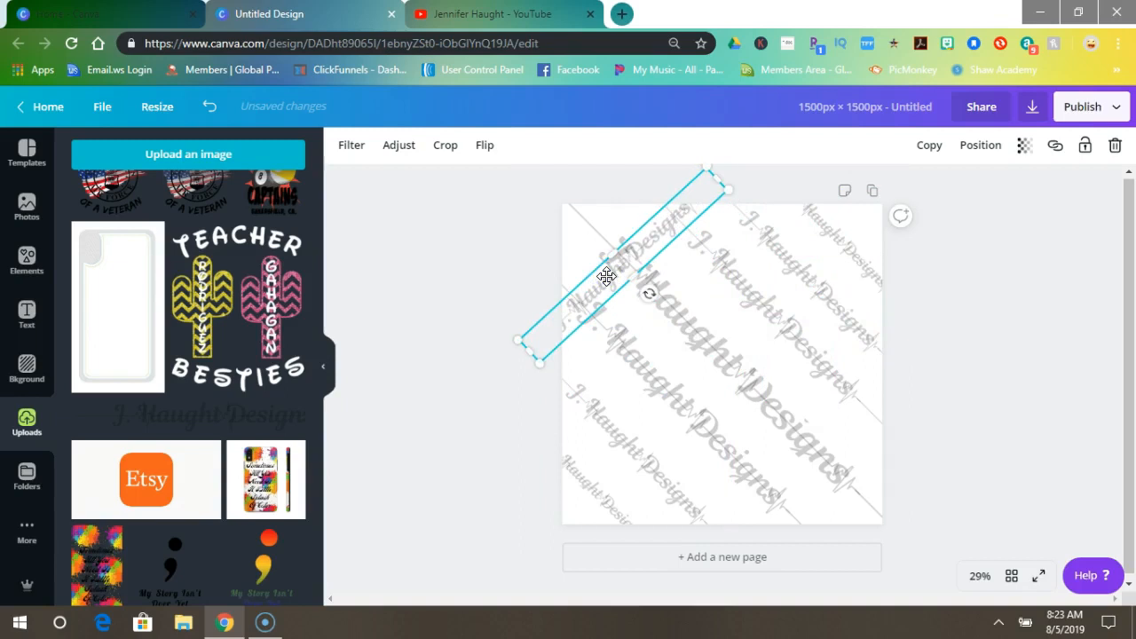
pyautogui.moveTo(607, 275); pyautogui.dragTo(660, 328)
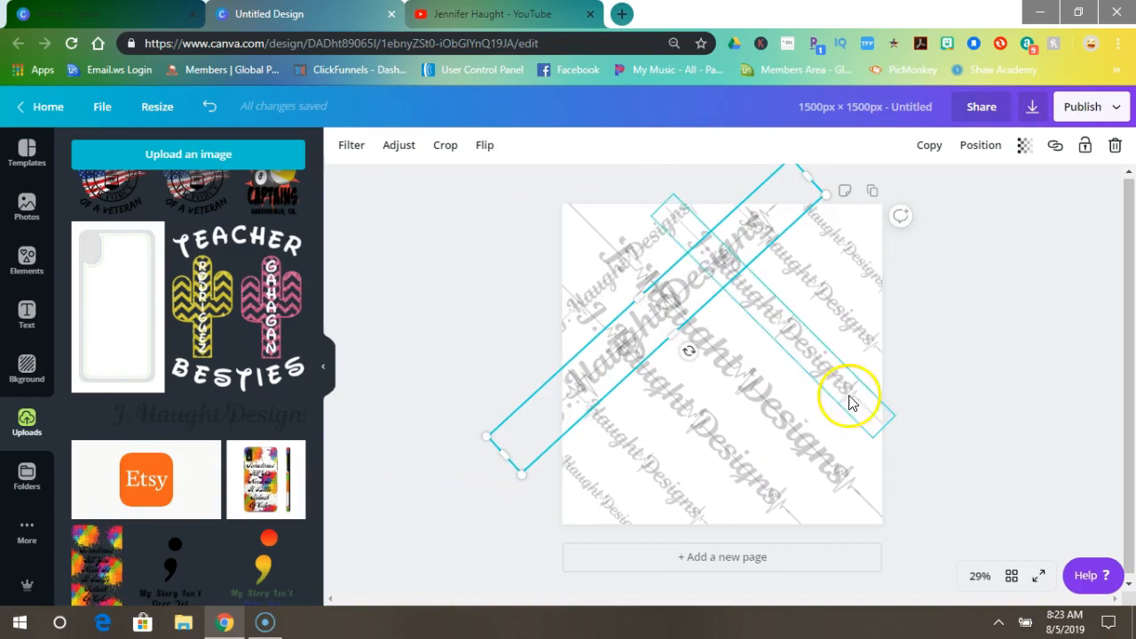
pyautogui.moveTo(866, 397)
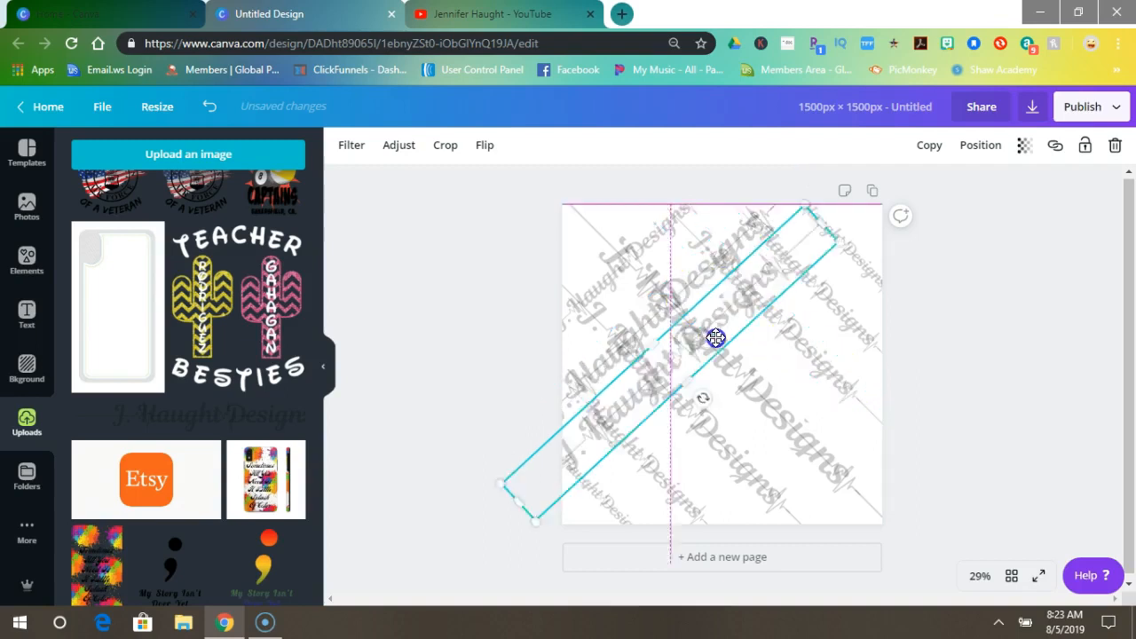
pyautogui.moveTo(717, 337); pyautogui.dragTo(742, 333)
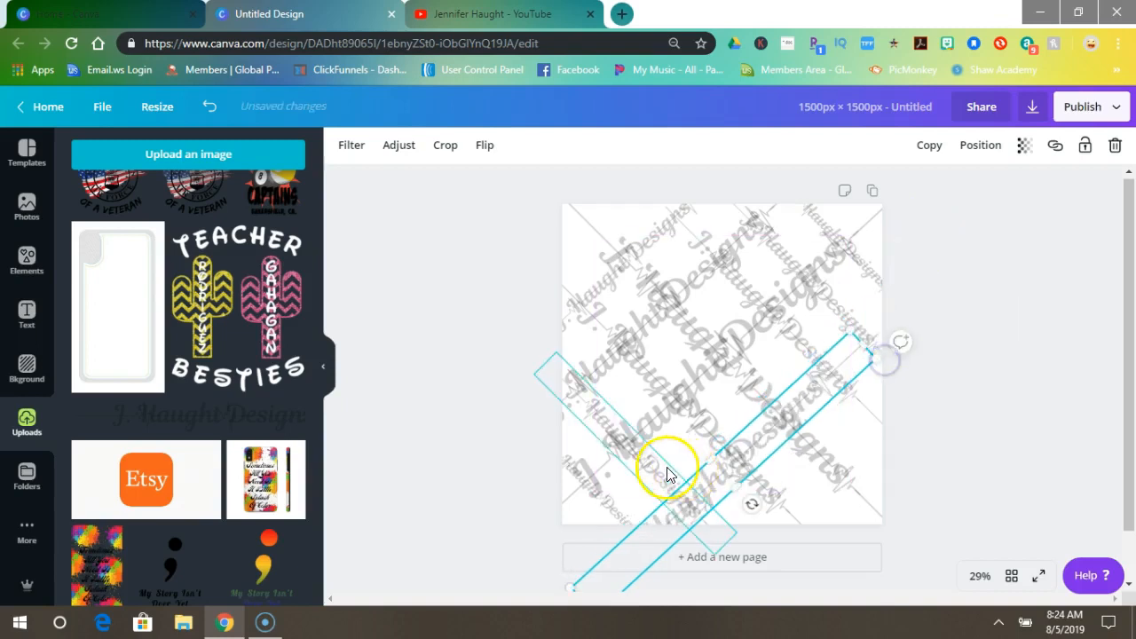
# Step: Align crossing copies across the lower half, ending with a short one in the bottom-right corner
pyautogui.moveTo(665, 470); pyautogui.dragTo(745, 431)
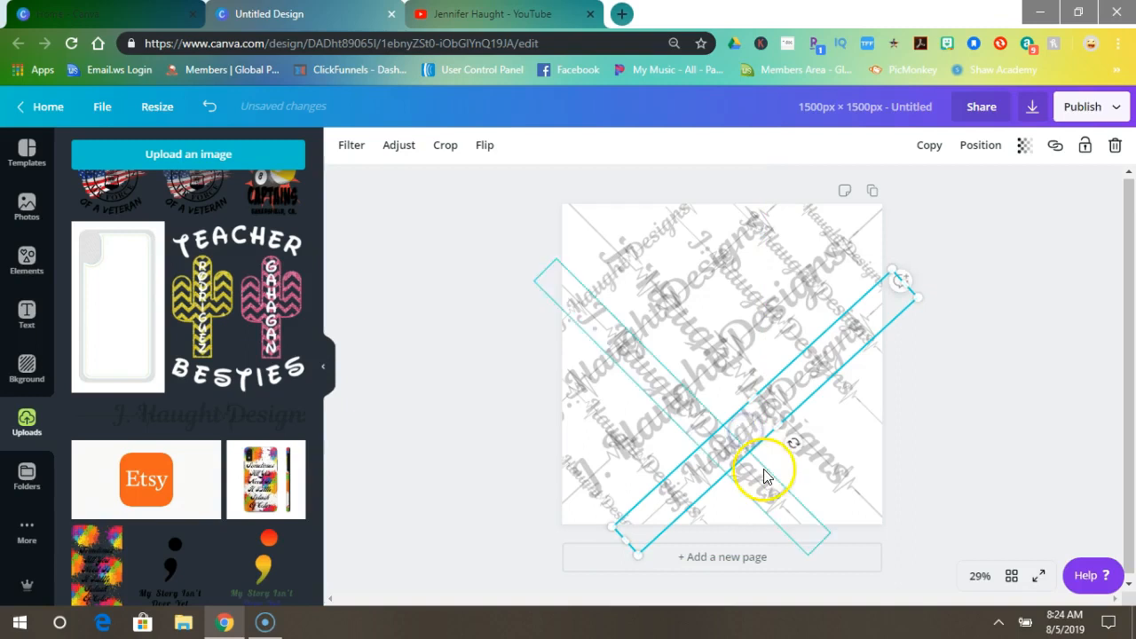
pyautogui.moveTo(766, 475); pyautogui.dragTo(593, 514)
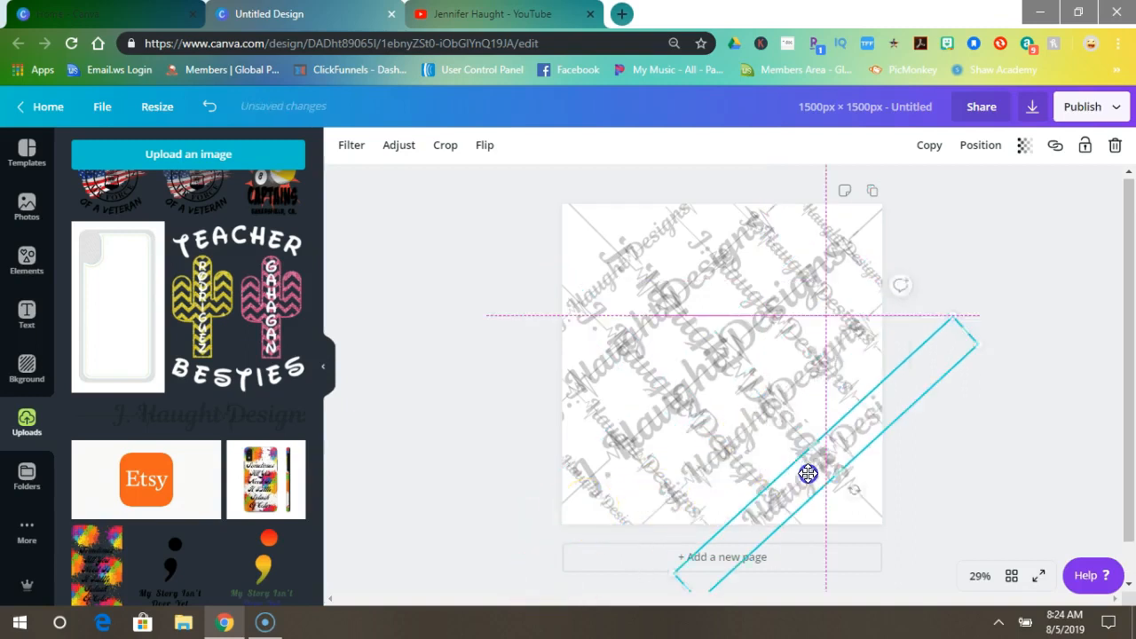
pyautogui.moveTo(808, 472); pyautogui.dragTo(951, 319)
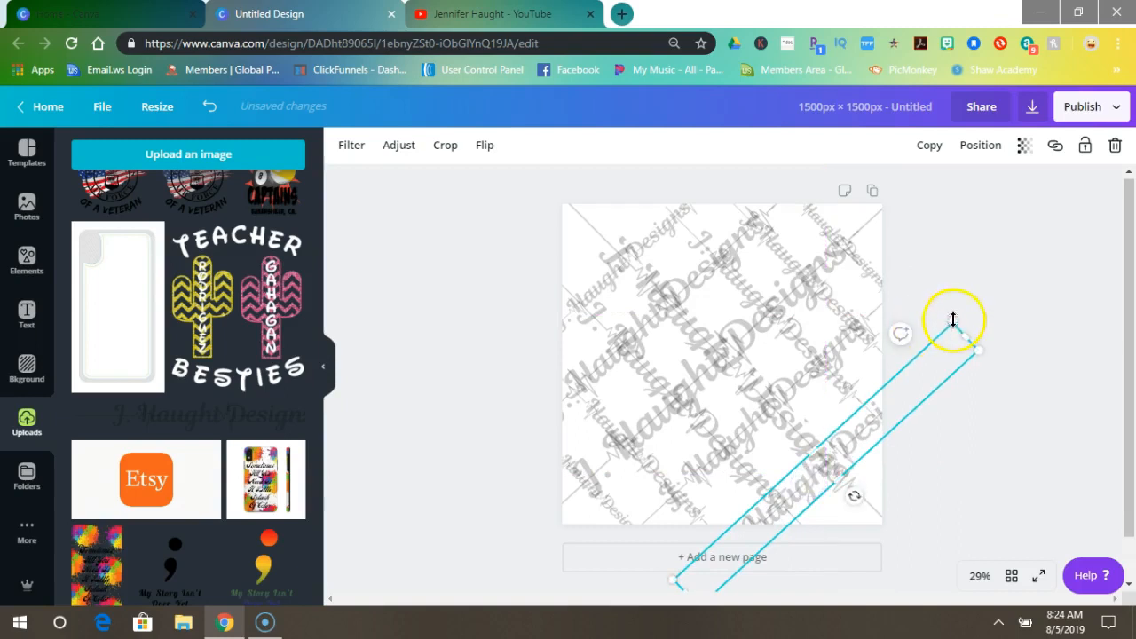
pyautogui.moveTo(951, 319); pyautogui.dragTo(760, 547)
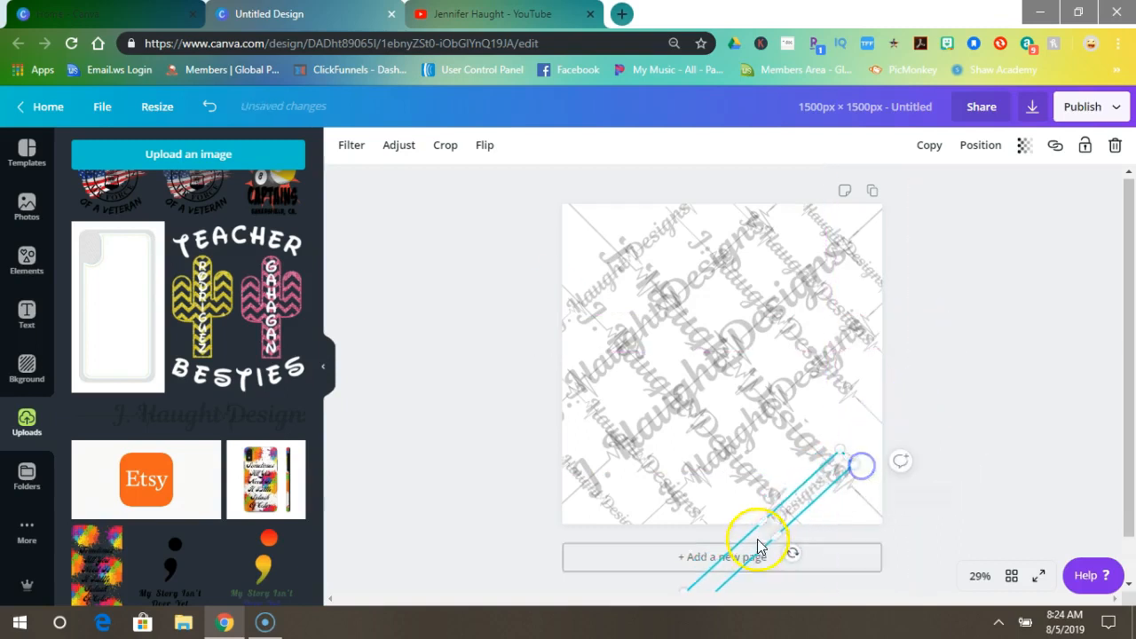
pyautogui.moveTo(760, 541); pyautogui.dragTo(834, 431)
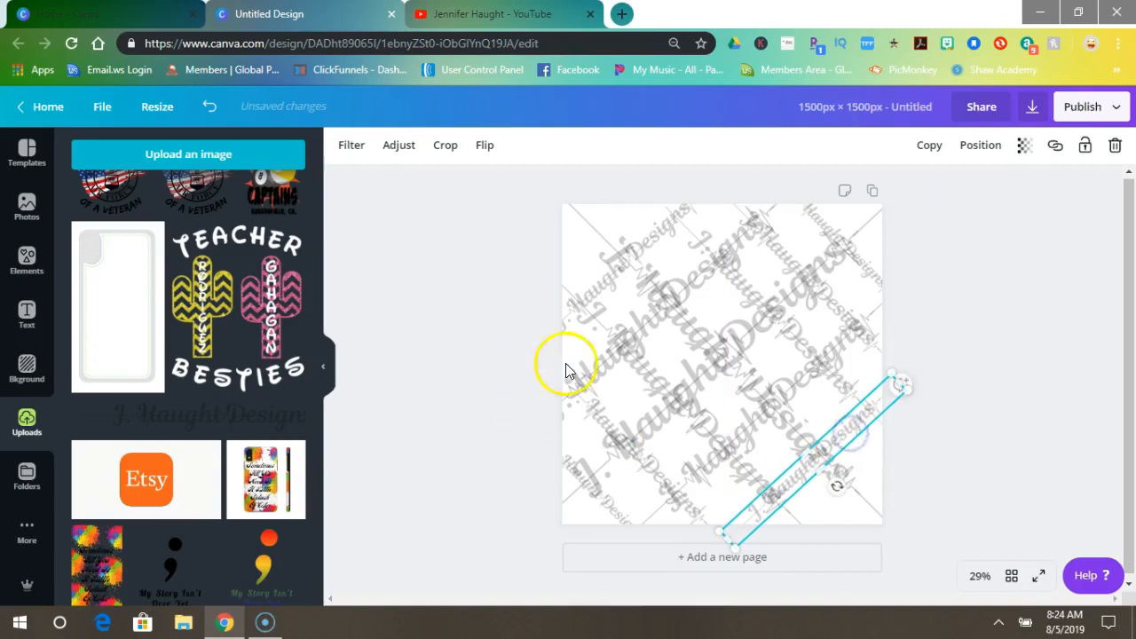
pyautogui.moveTo(724, 394)
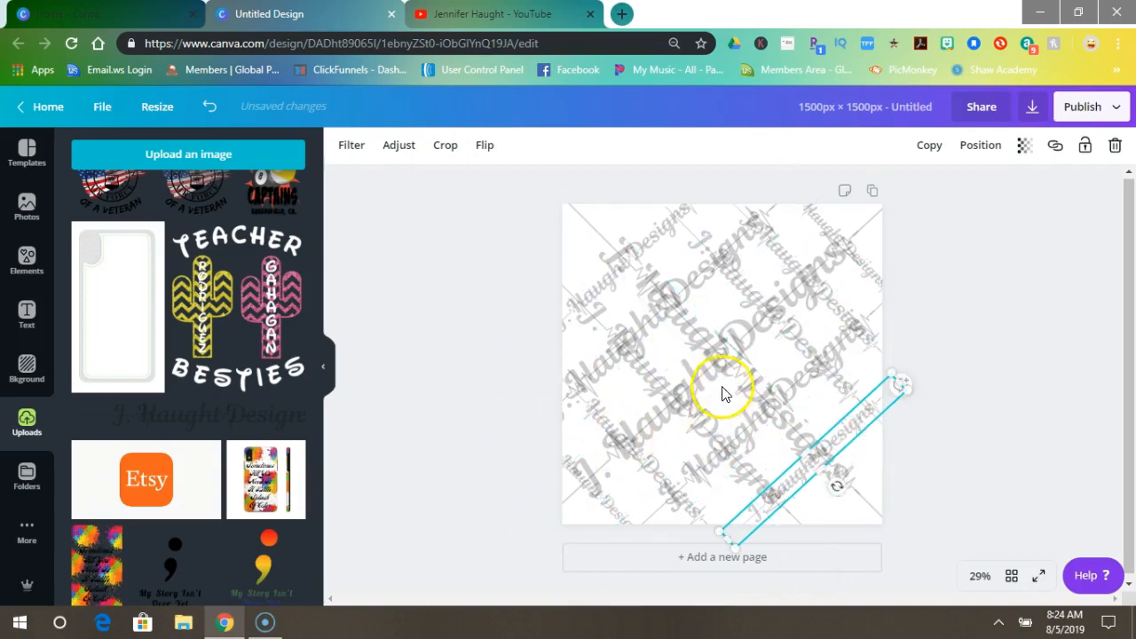
pyautogui.moveTo(411, 416)
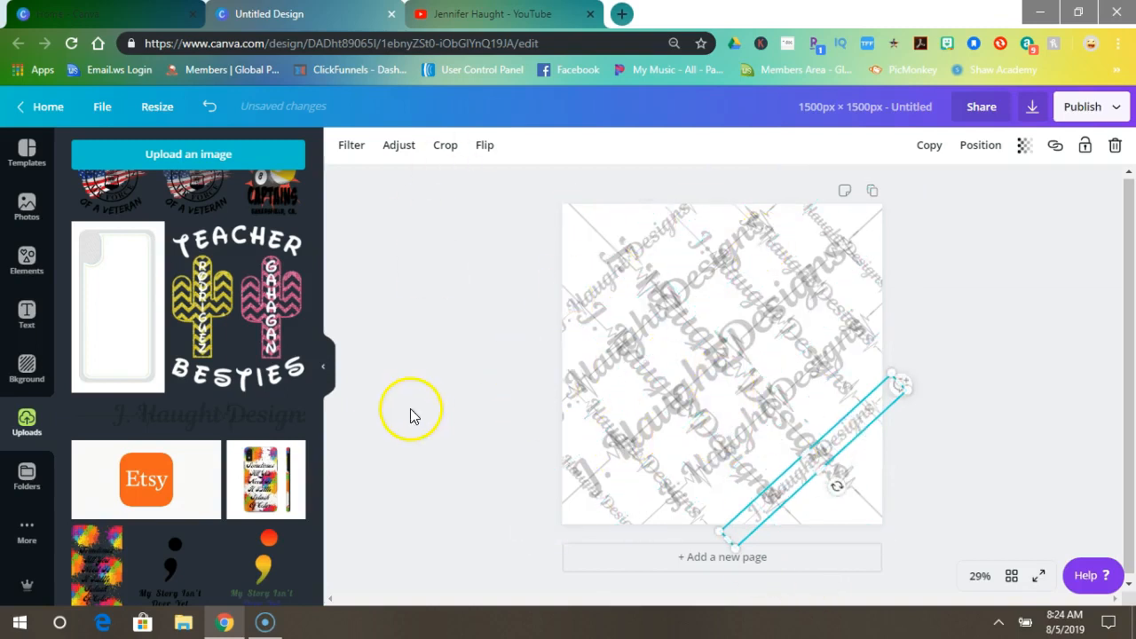
pyautogui.moveTo(798, 443); pyautogui.dragTo(622, 266)
pyautogui.write('1500 x 1500 J. Haught Designs Watermark 1')
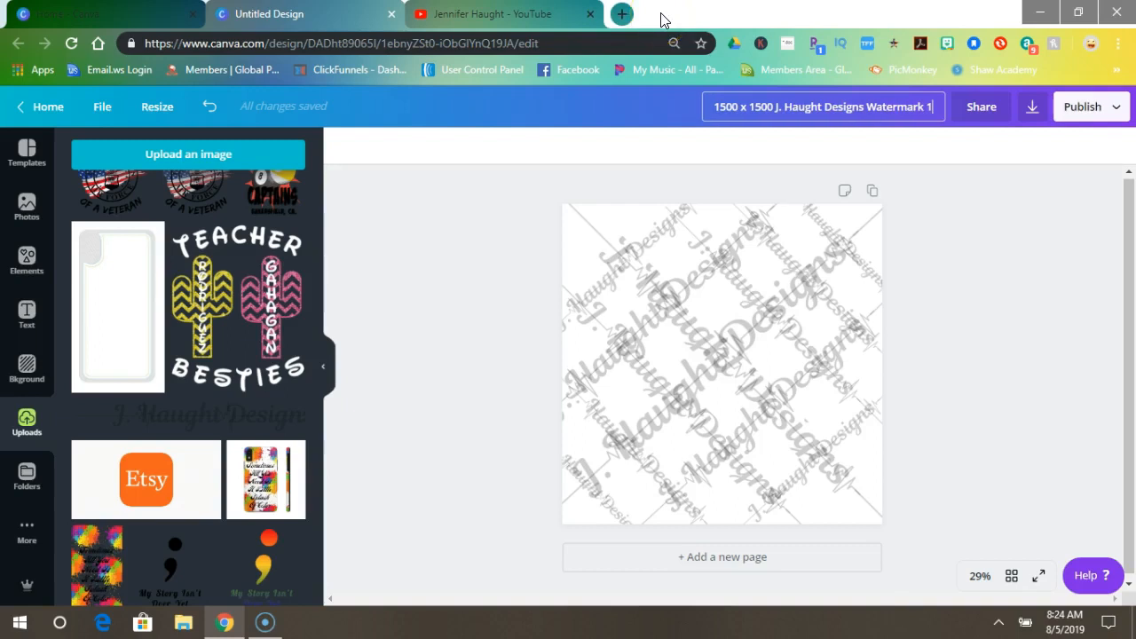
pyautogui.moveTo(1033, 107)
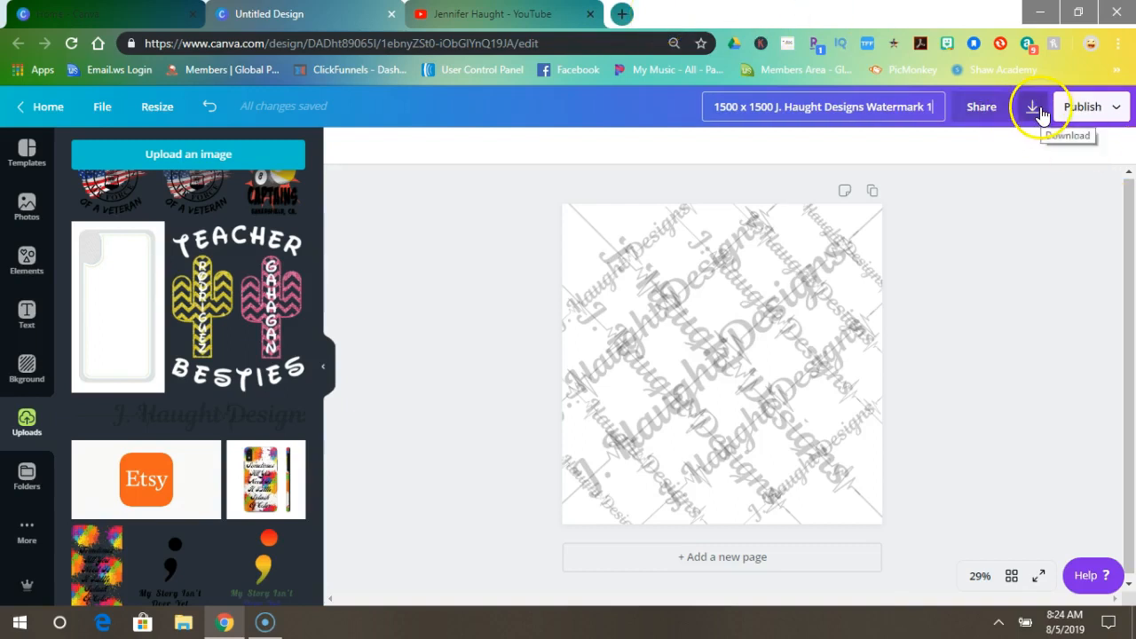
# Step: Download the watermark design as a transparent-background PNG and dismiss the published popup
pyautogui.click(1031, 107)
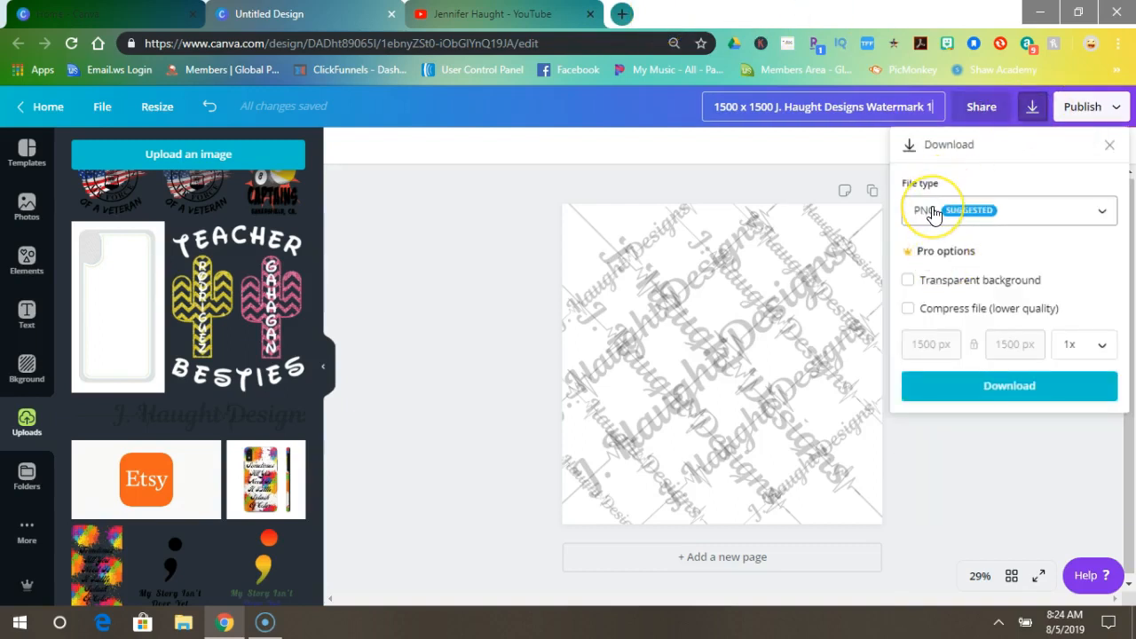
pyautogui.click(906, 280)
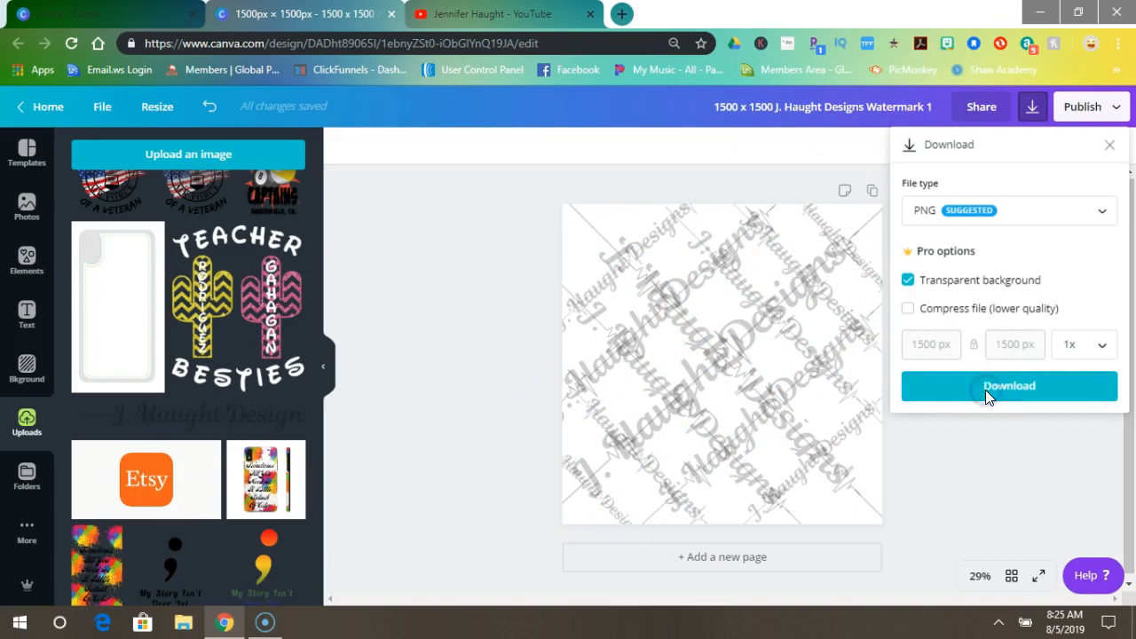
pyautogui.click(1008, 385)
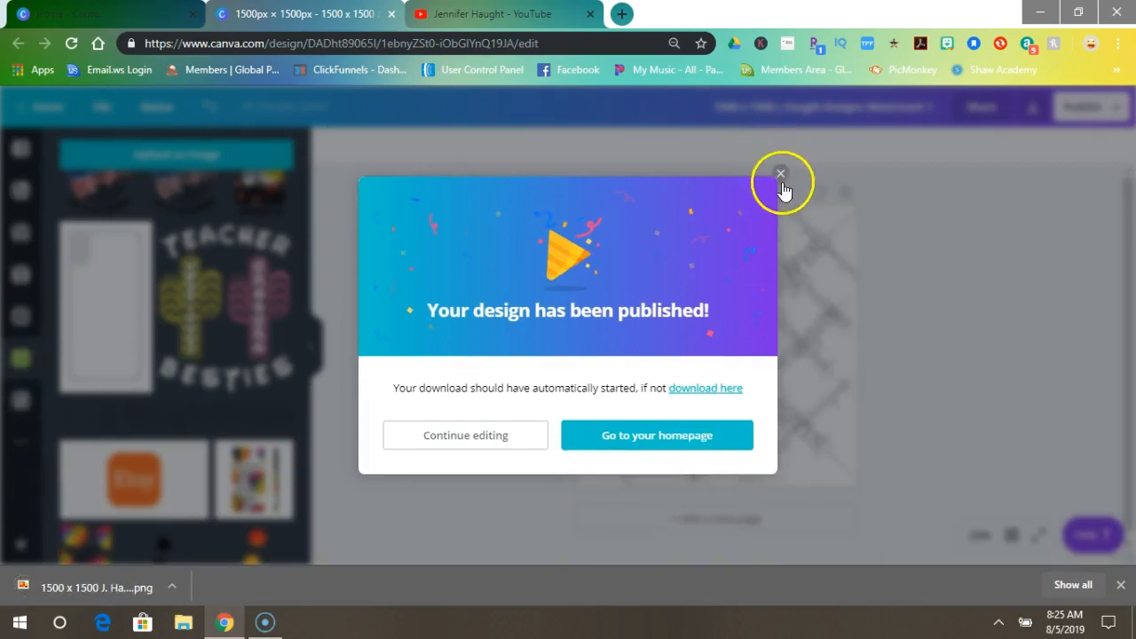
pyautogui.click(780, 174)
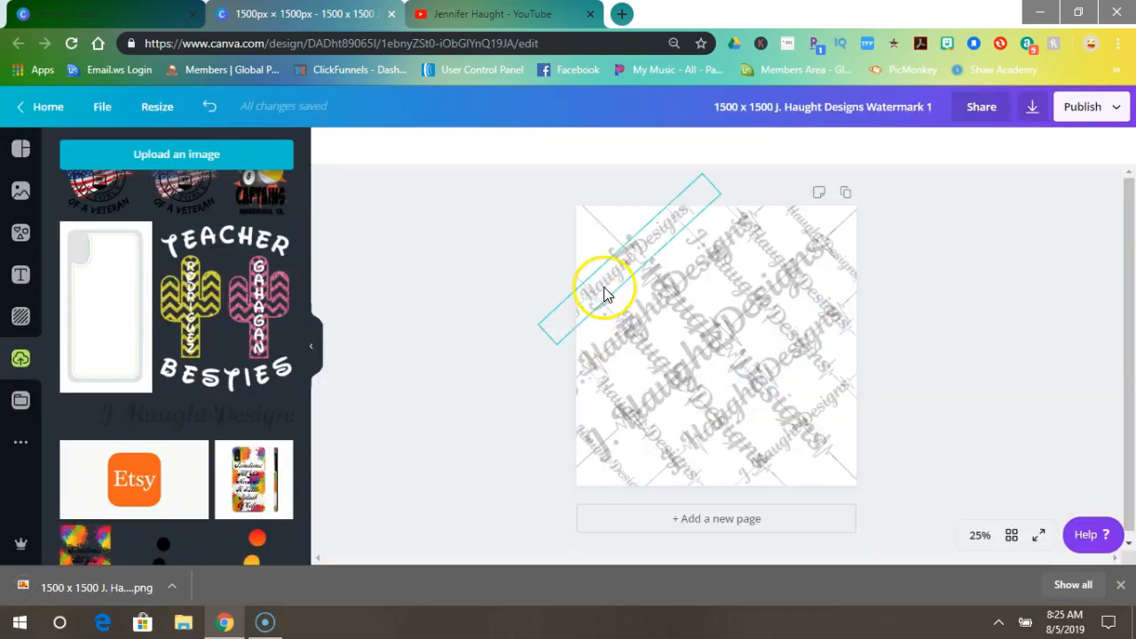
# Step: From Canva Home, open the 2716 x 1145 Proud Daughter Of A Veteran 5% design
pyautogui.moveTo(607, 293); pyautogui.dragTo(692, 298)
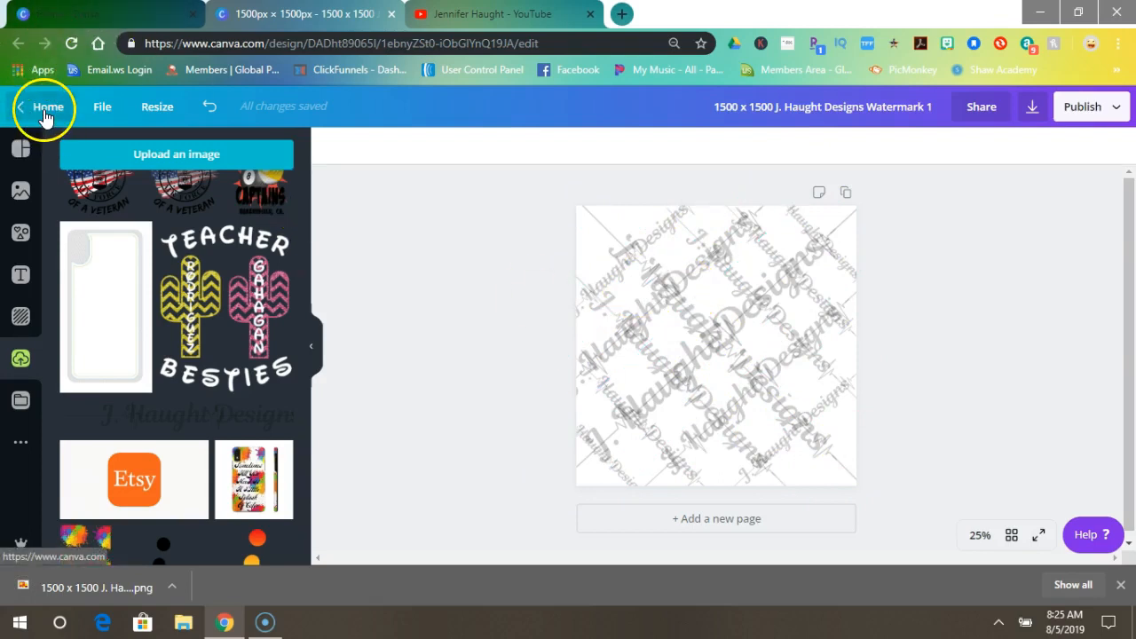
pyautogui.click(48, 106)
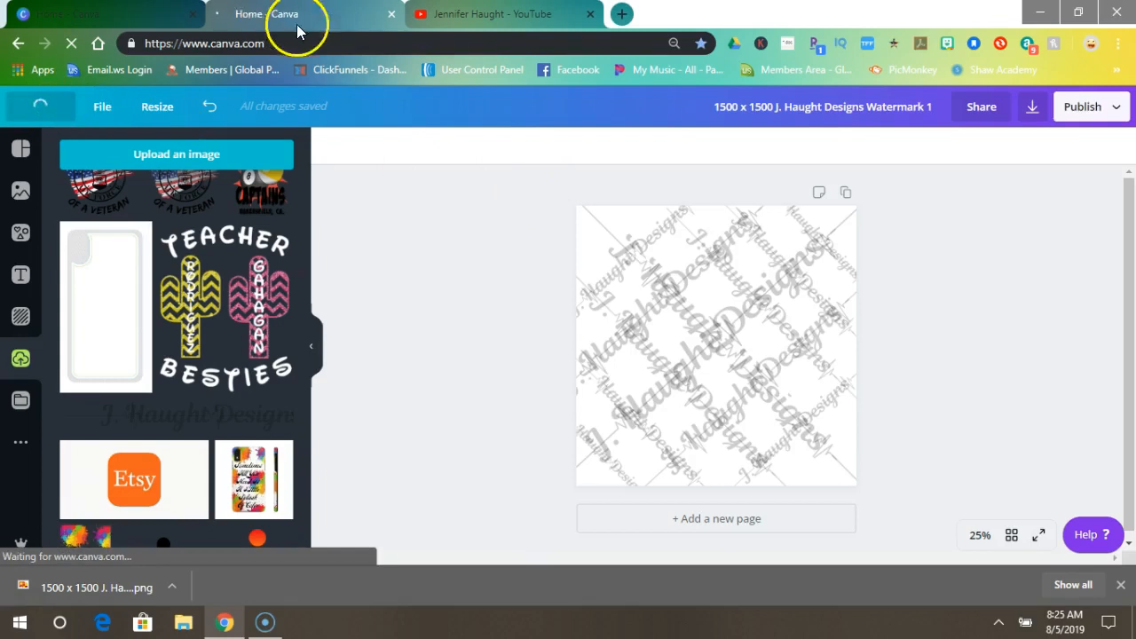
pyautogui.click(284, 14)
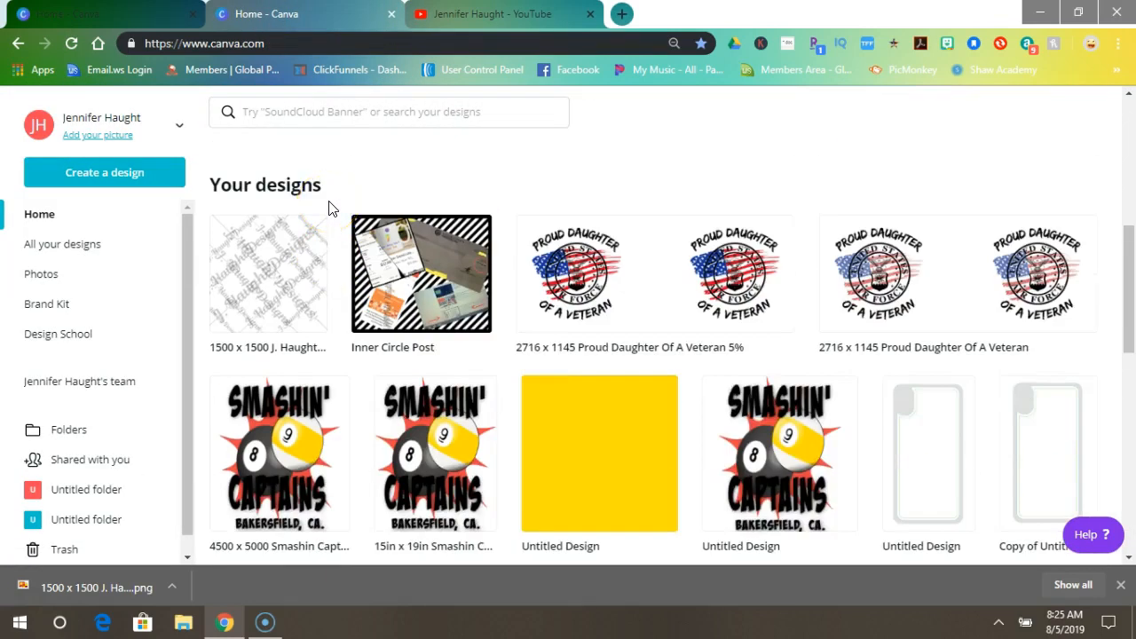
pyautogui.scroll(-3)
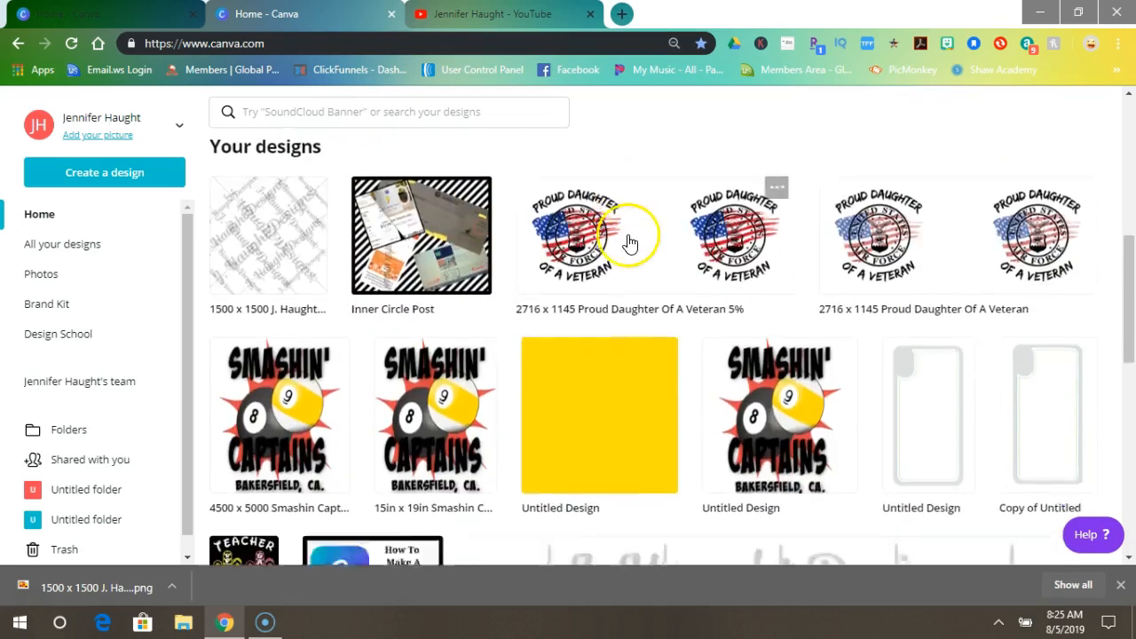
pyautogui.scroll(-3)
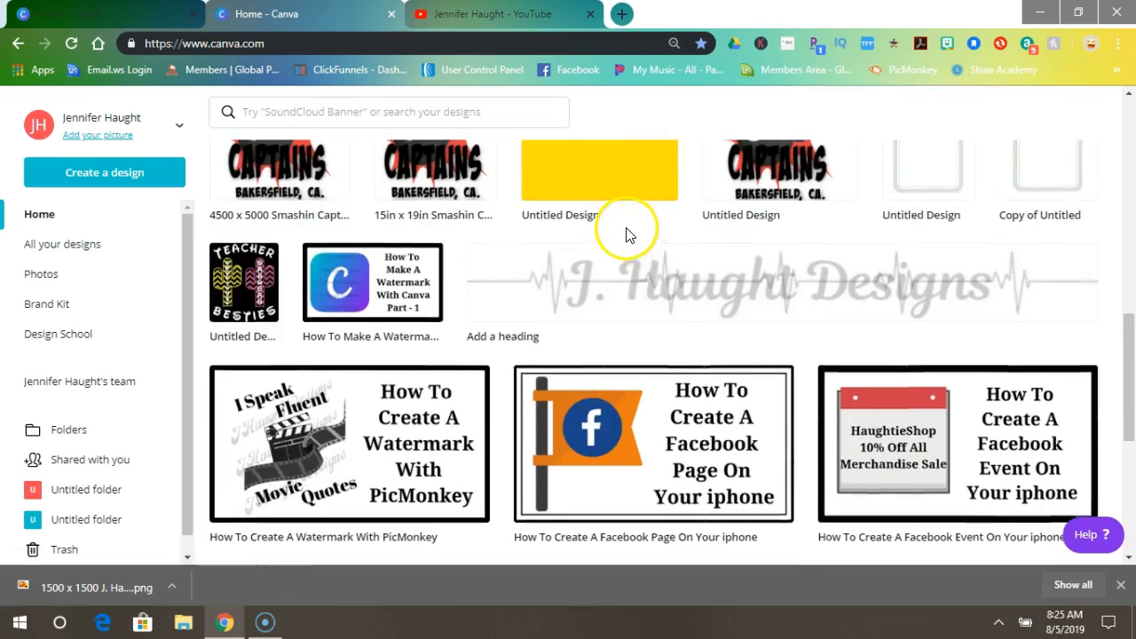
pyautogui.scroll(-3)
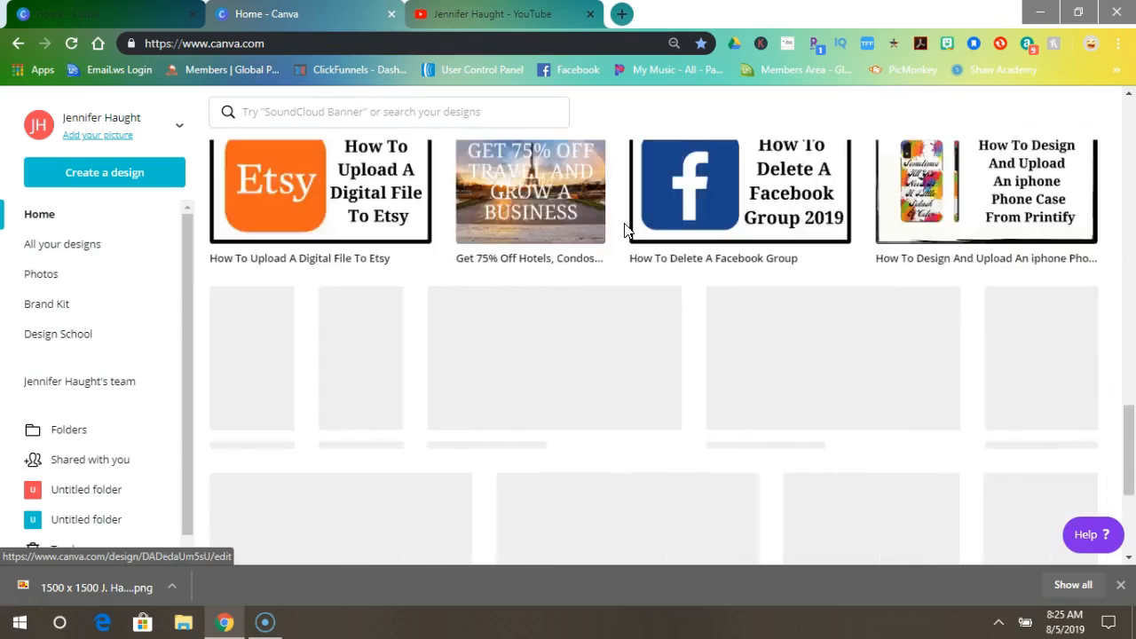
pyautogui.scroll(-3)
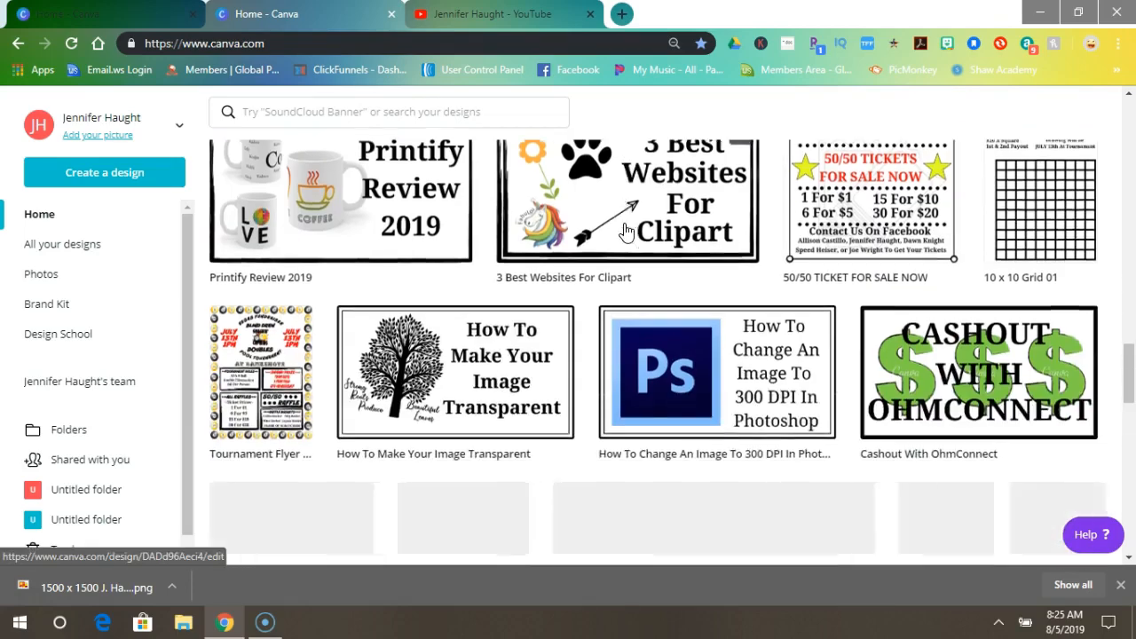
pyautogui.scroll(3)
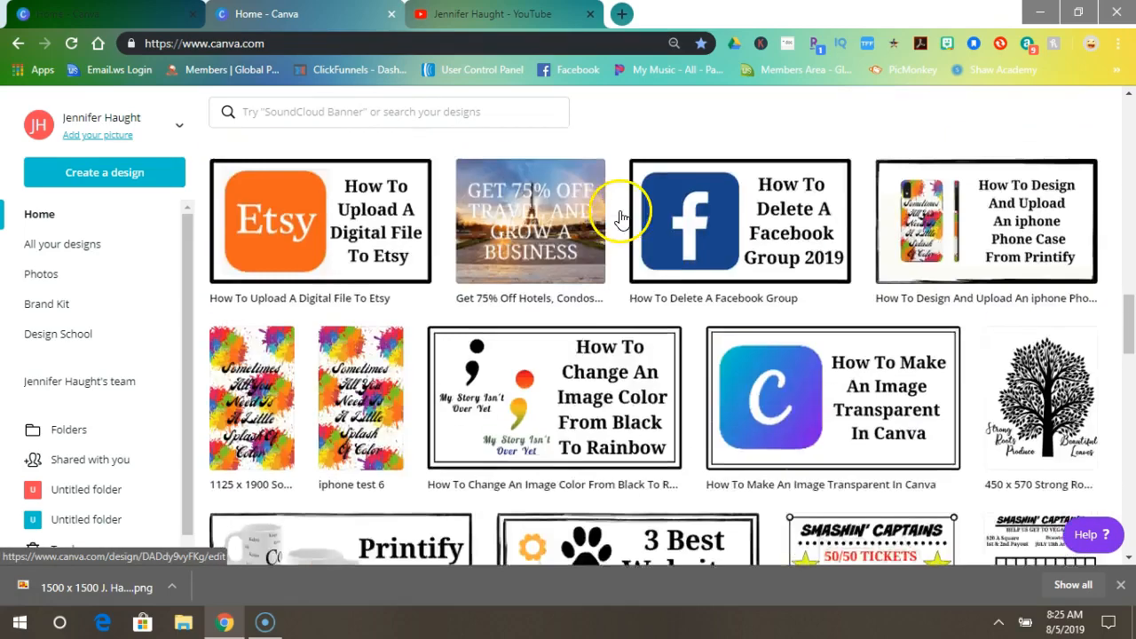
pyautogui.scroll(-3)
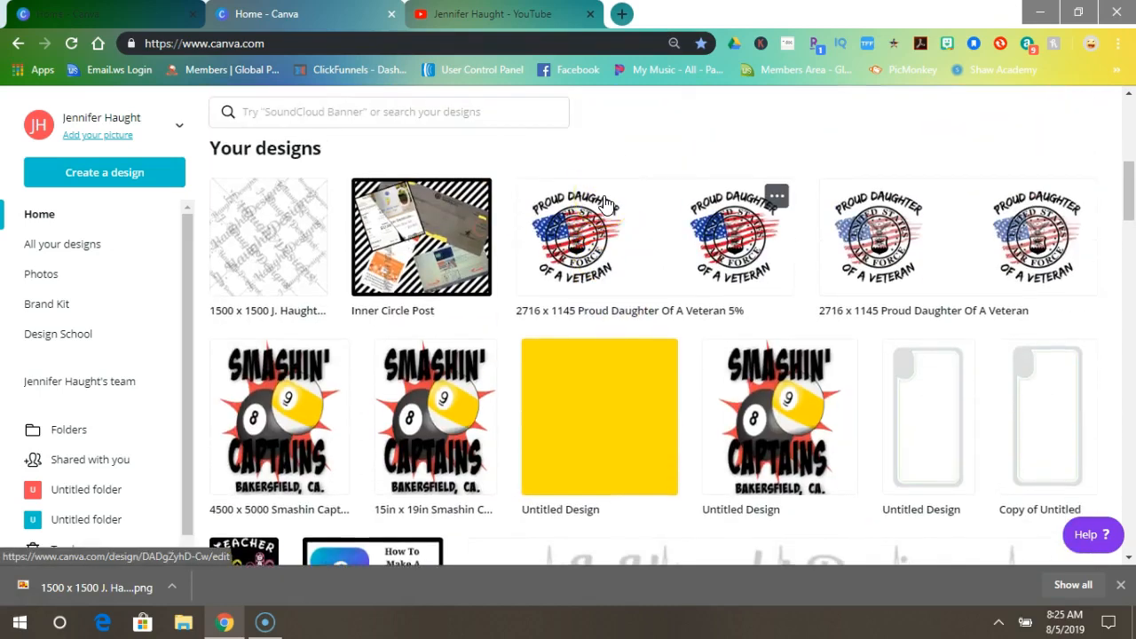
pyautogui.click(575, 237)
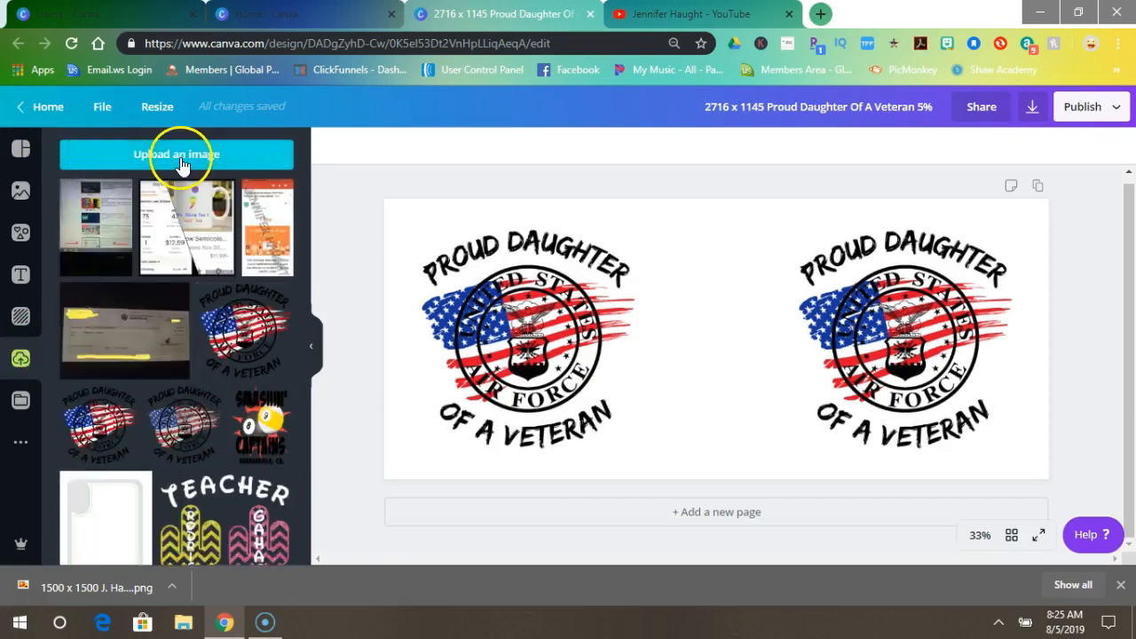
# Step: Upload '1500 x 1500 J. Haught Designs Watermark 1' from the Downloads folder
pyautogui.click(176, 152)
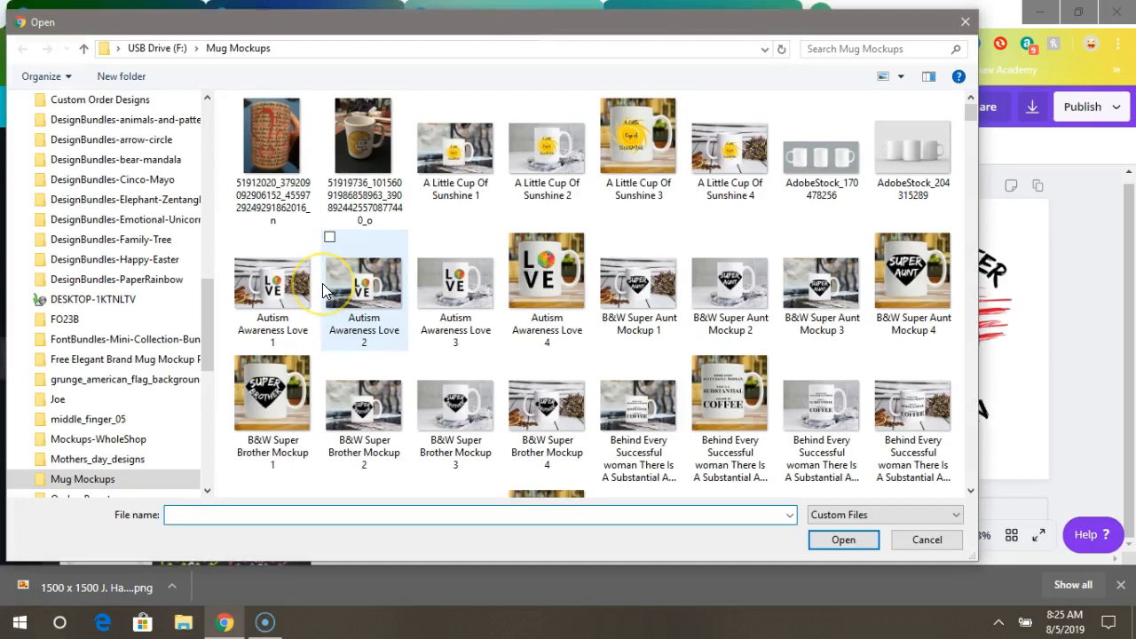
pyautogui.scroll(3)
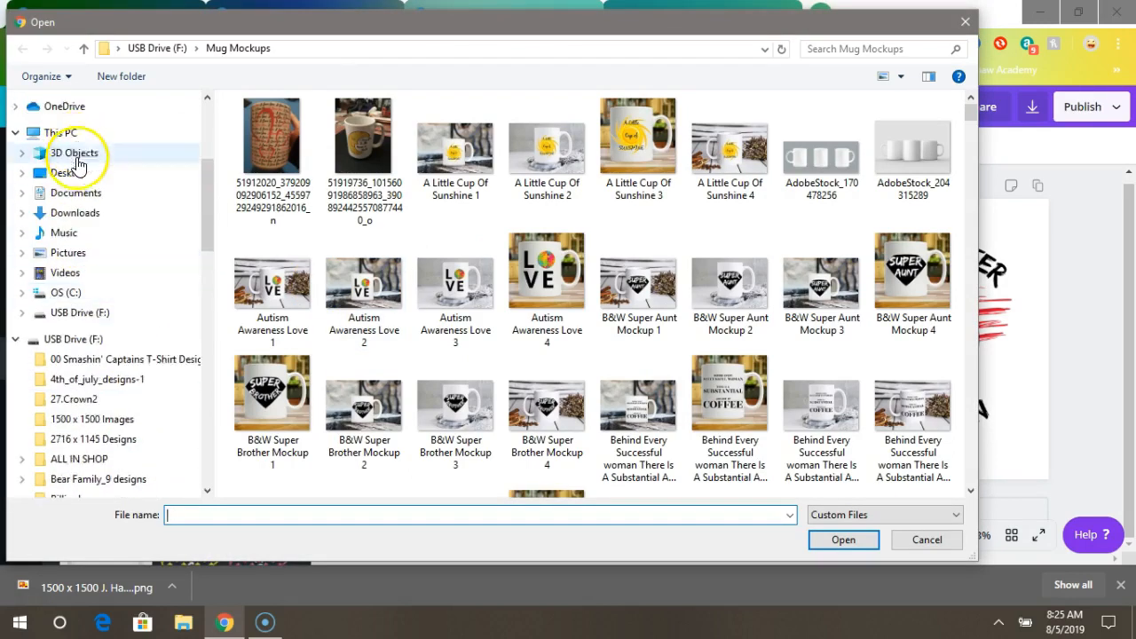
pyautogui.click(75, 212)
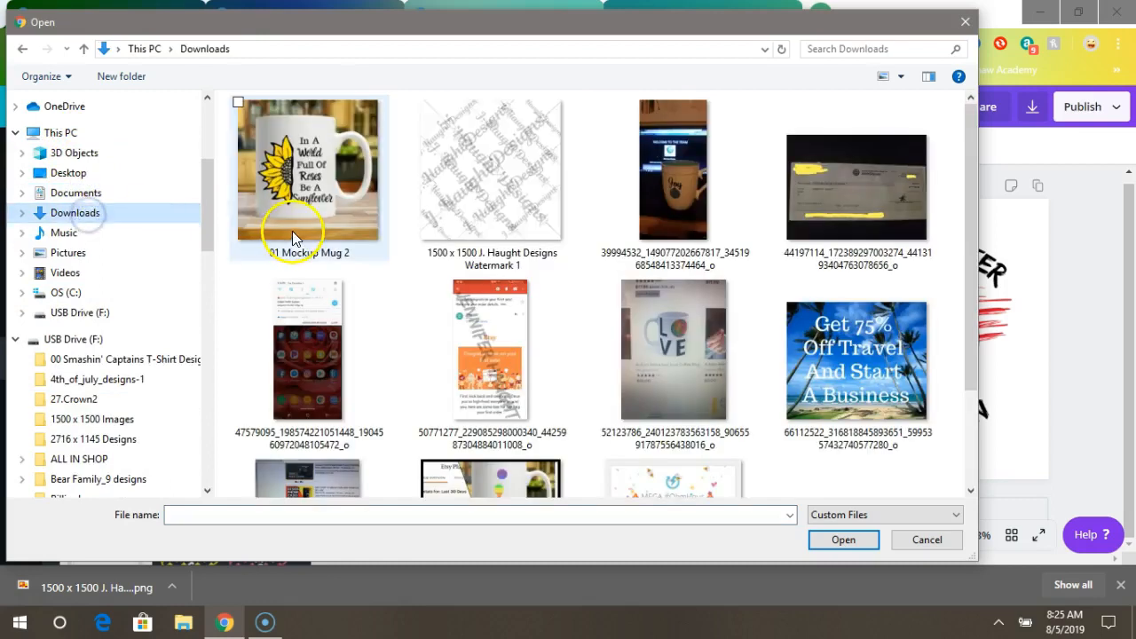
pyautogui.moveTo(238, 209)
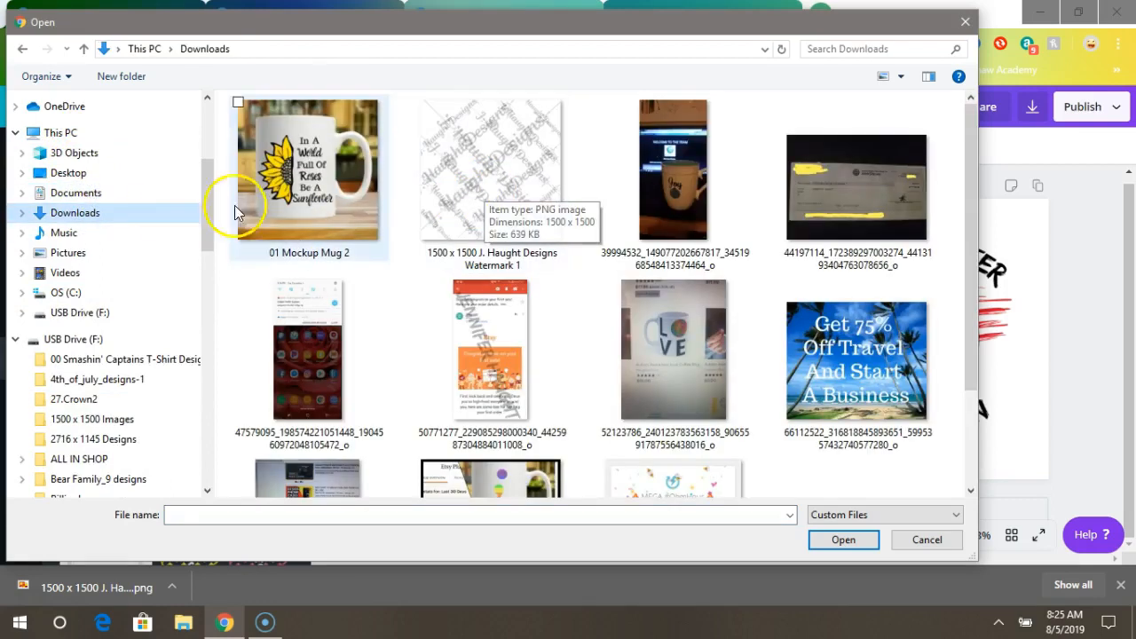
pyautogui.click(492, 169)
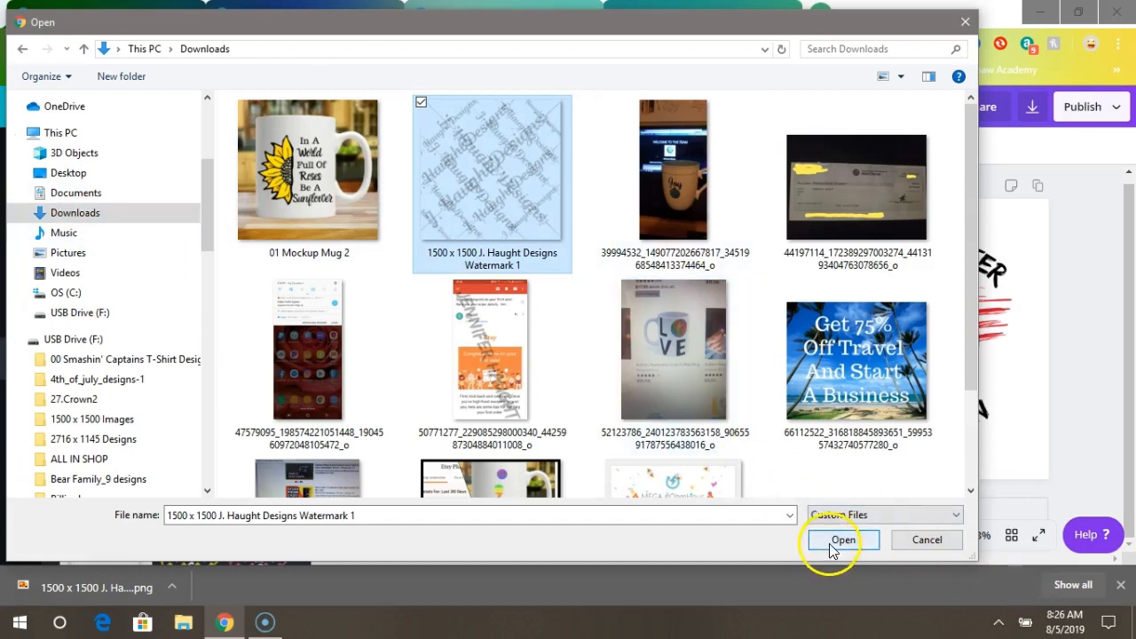
pyautogui.click(841, 540)
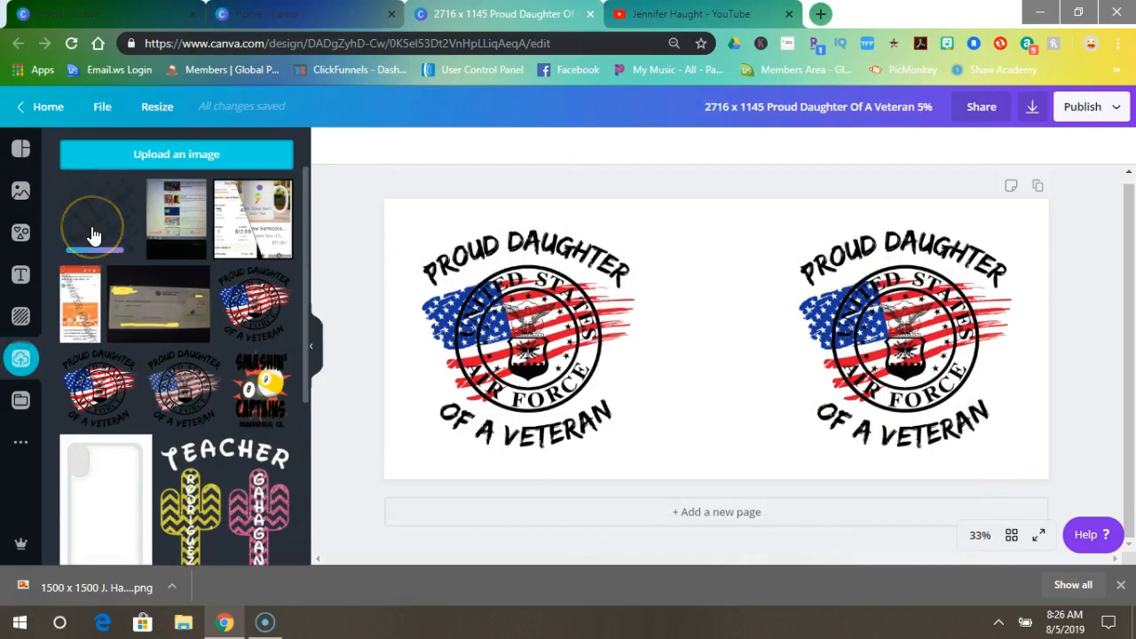
pyautogui.moveTo(142, 238)
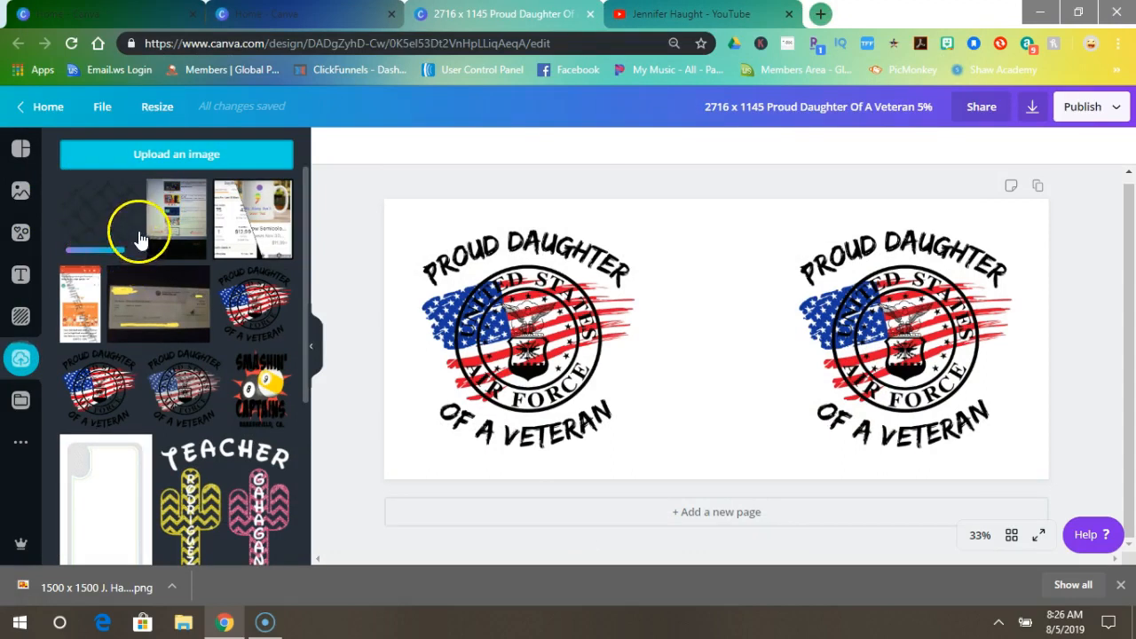
pyautogui.moveTo(86, 227)
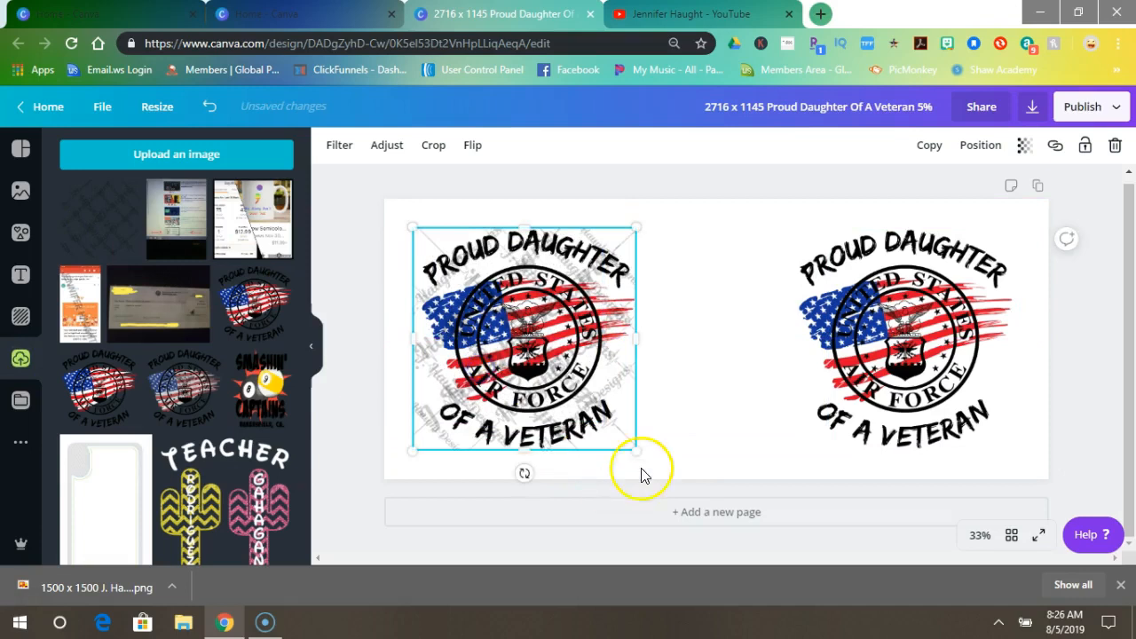
# Step: Place the watermark on the design and stretch it to span both veteran logos
pyautogui.moveTo(637, 452); pyautogui.dragTo(684, 478)
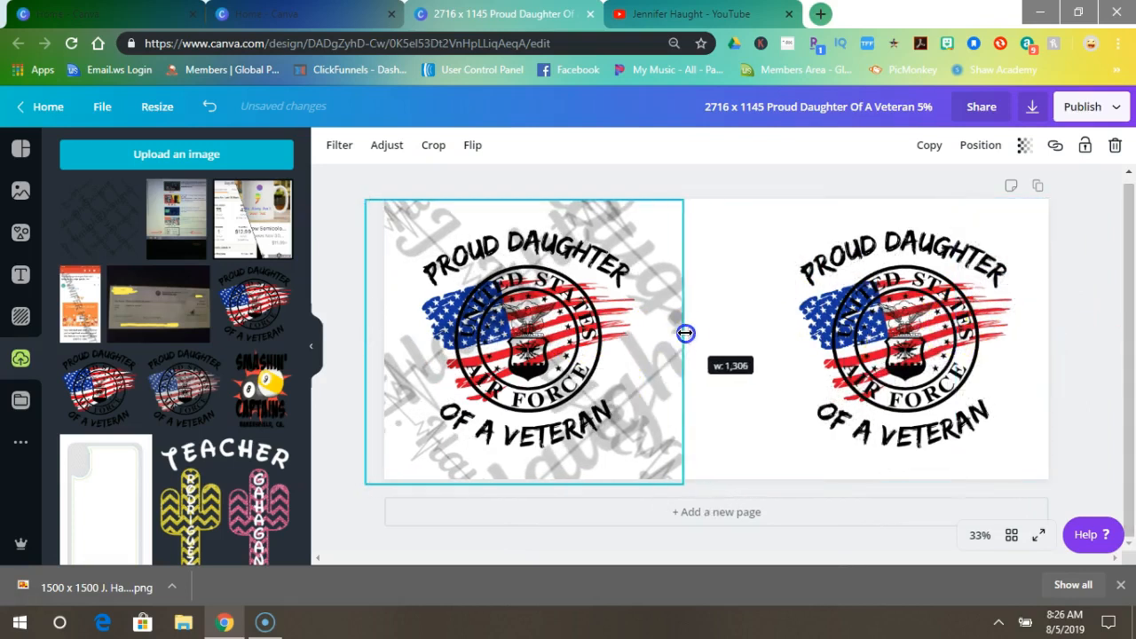
pyautogui.moveTo(685, 334); pyautogui.dragTo(1050, 323)
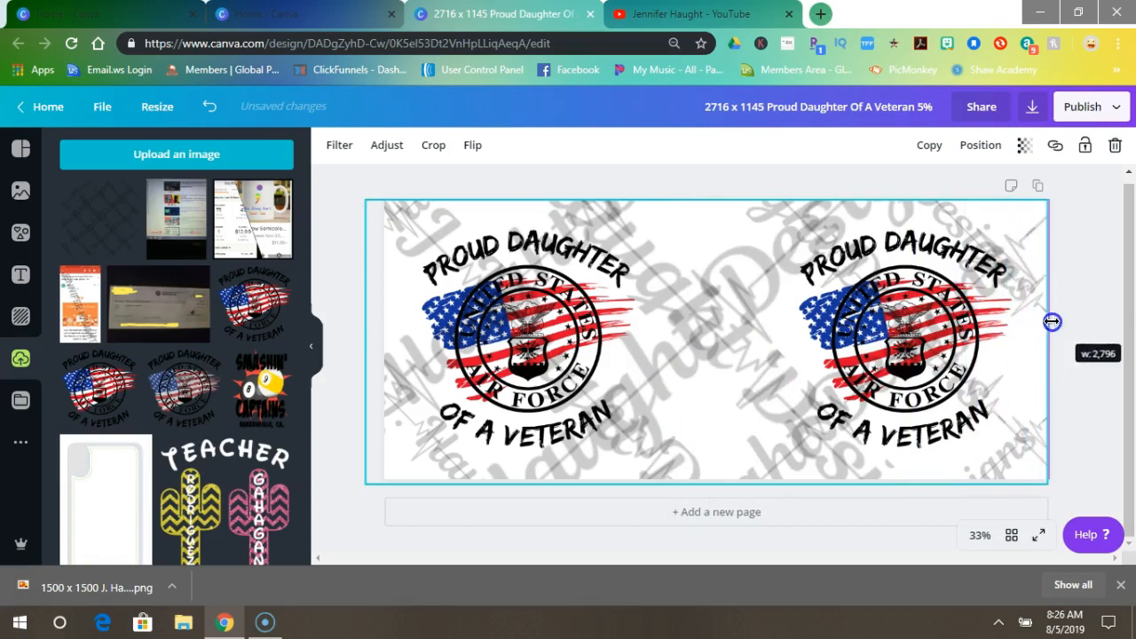
pyautogui.moveTo(1051, 321); pyautogui.dragTo(795, 323)
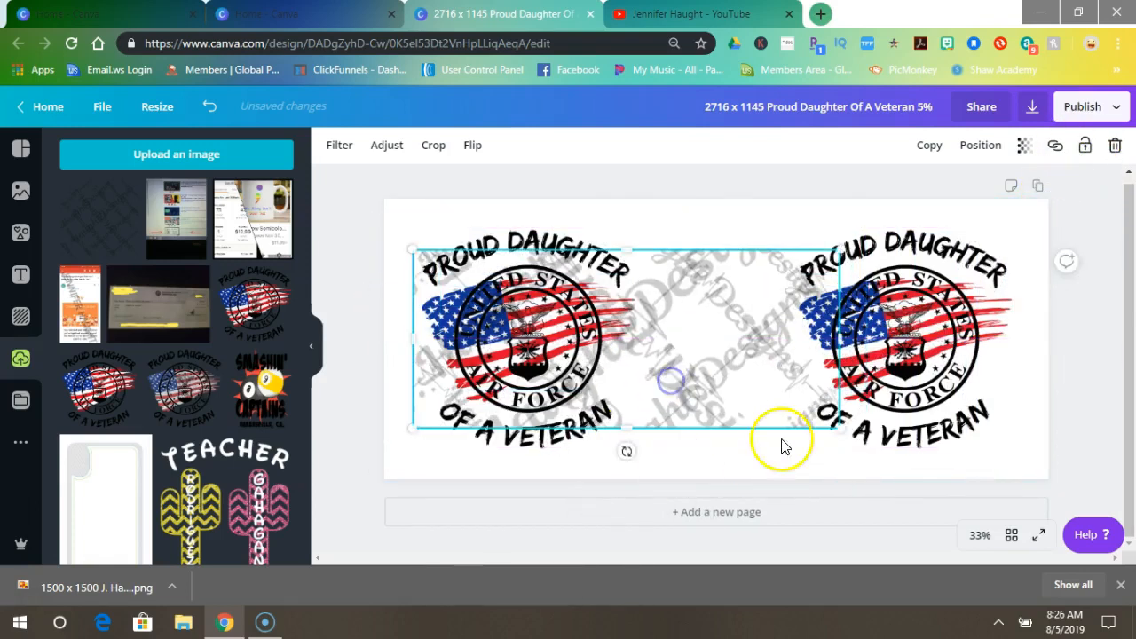
pyautogui.moveTo(784, 443); pyautogui.dragTo(814, 400)
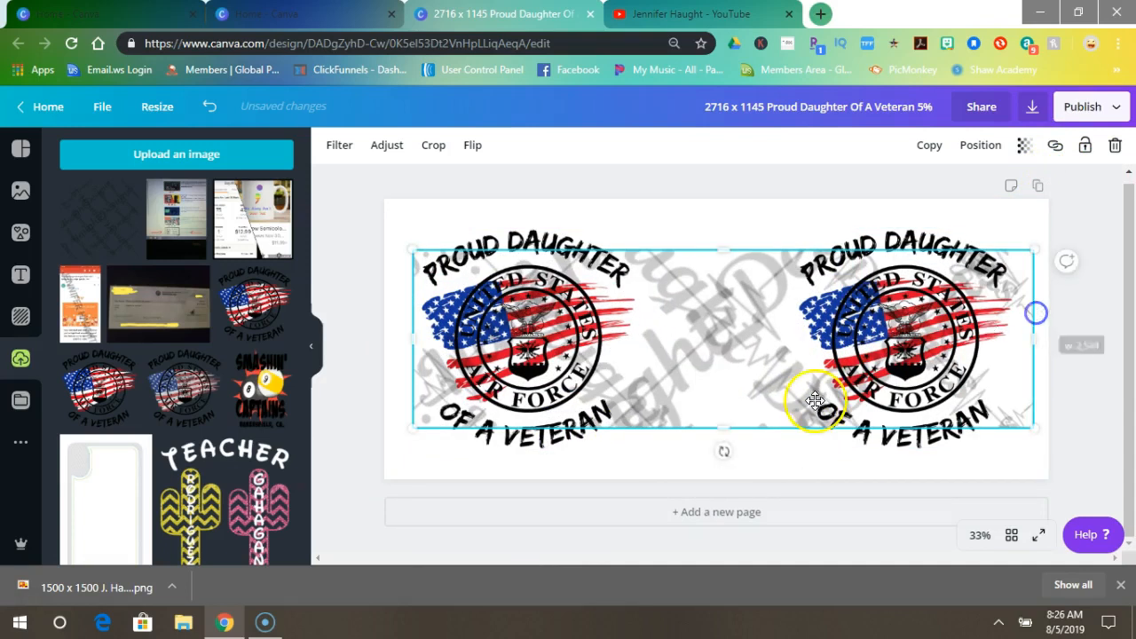
pyautogui.moveTo(747, 387)
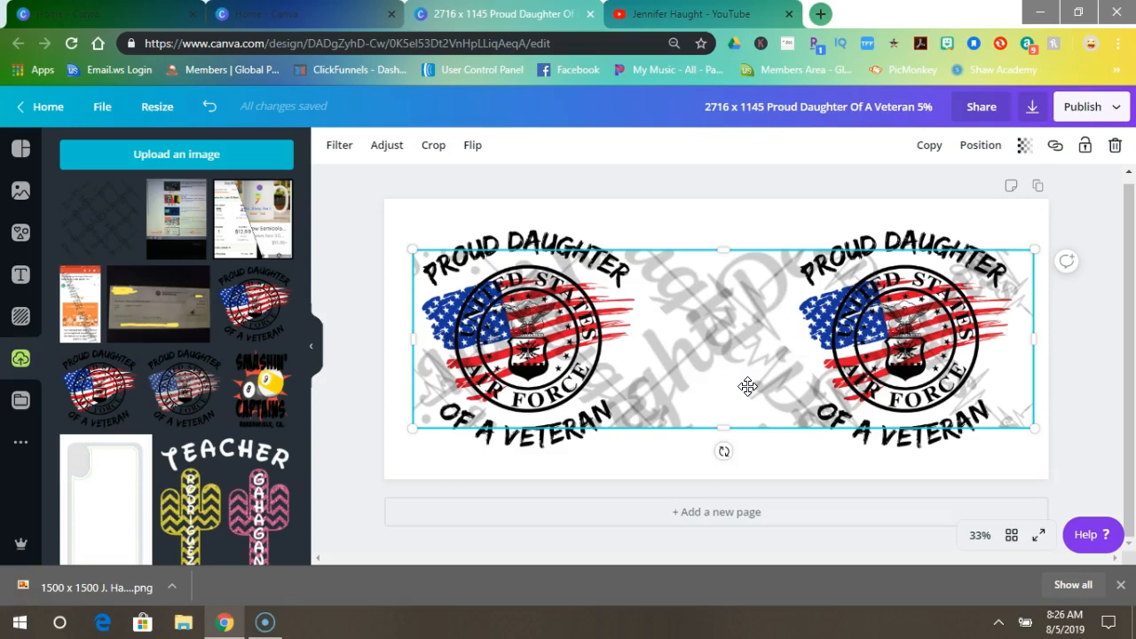
pyautogui.moveTo(60, 575)
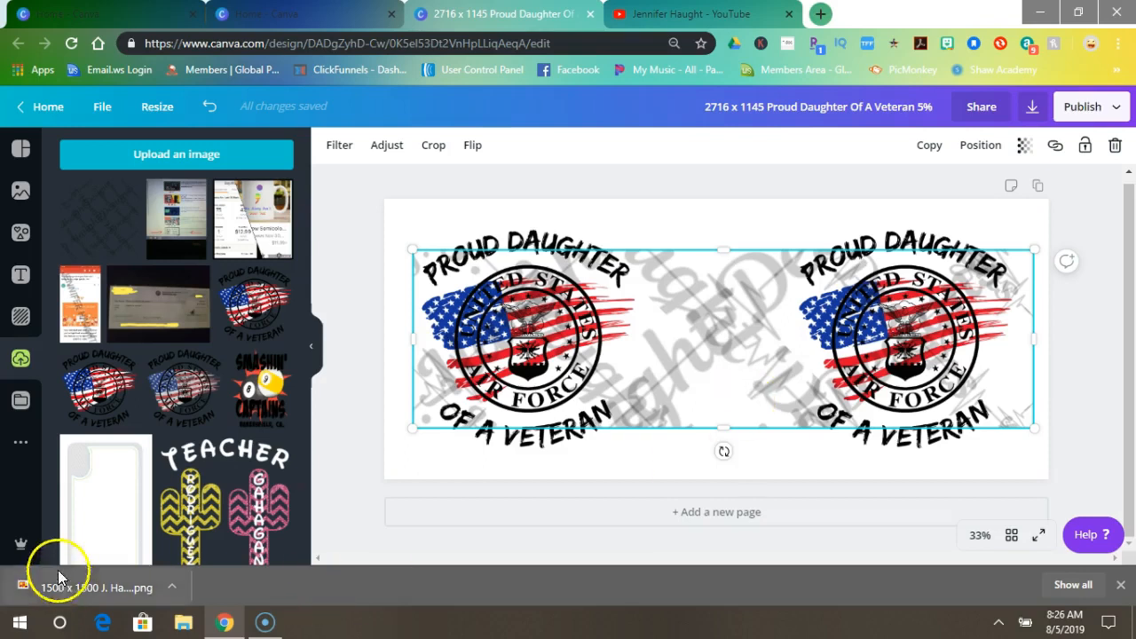